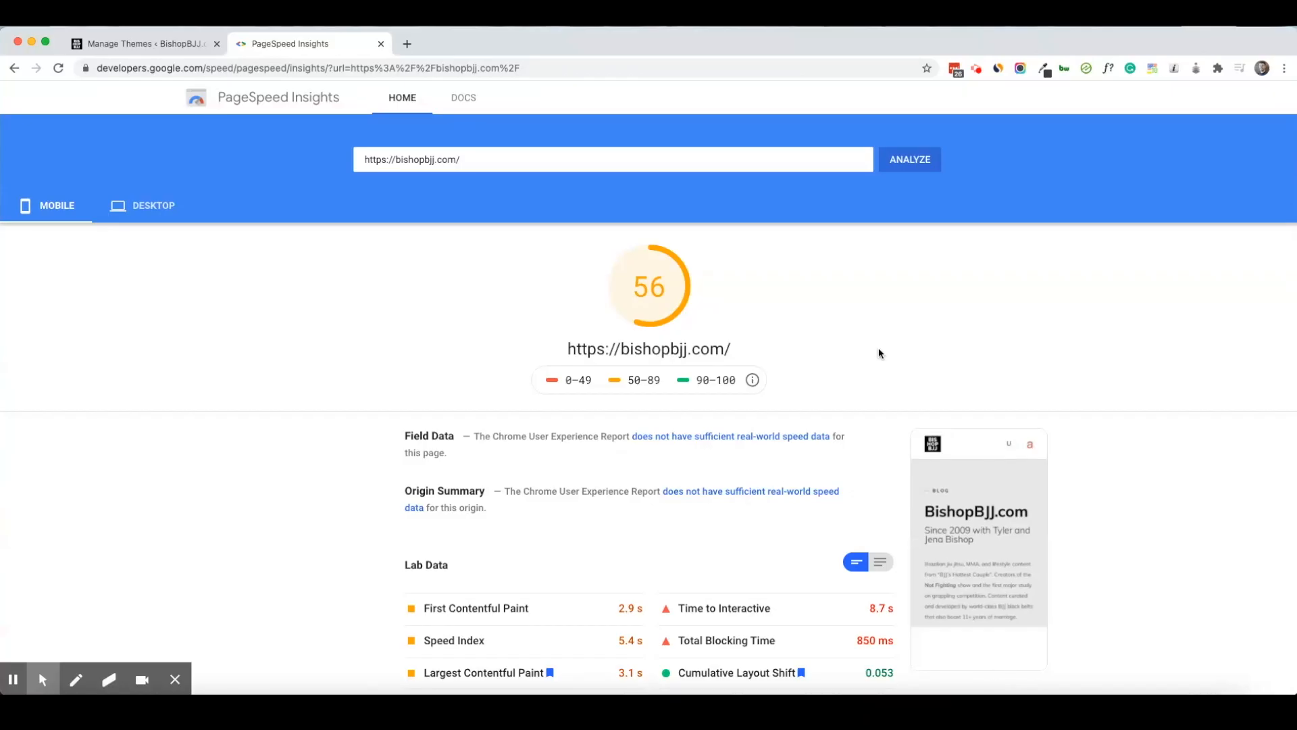
mouse_move(860, 353)
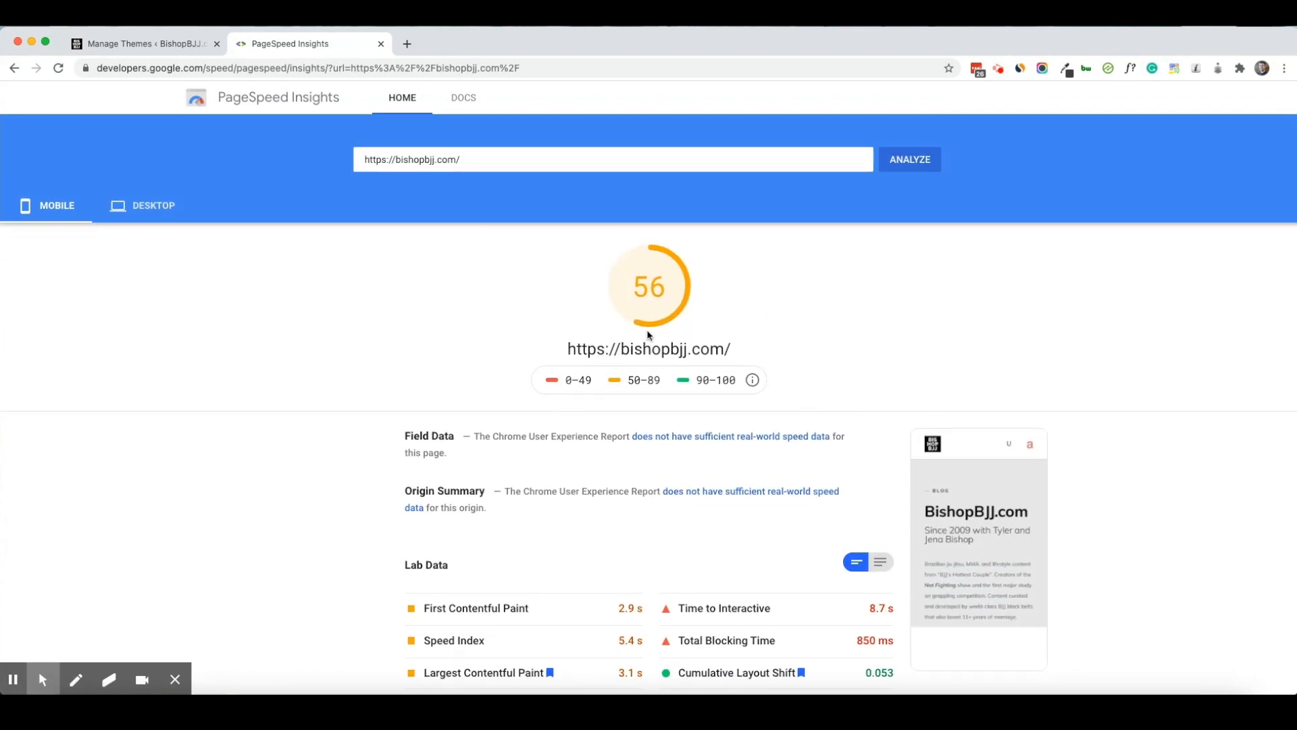
mouse_move(646, 301)
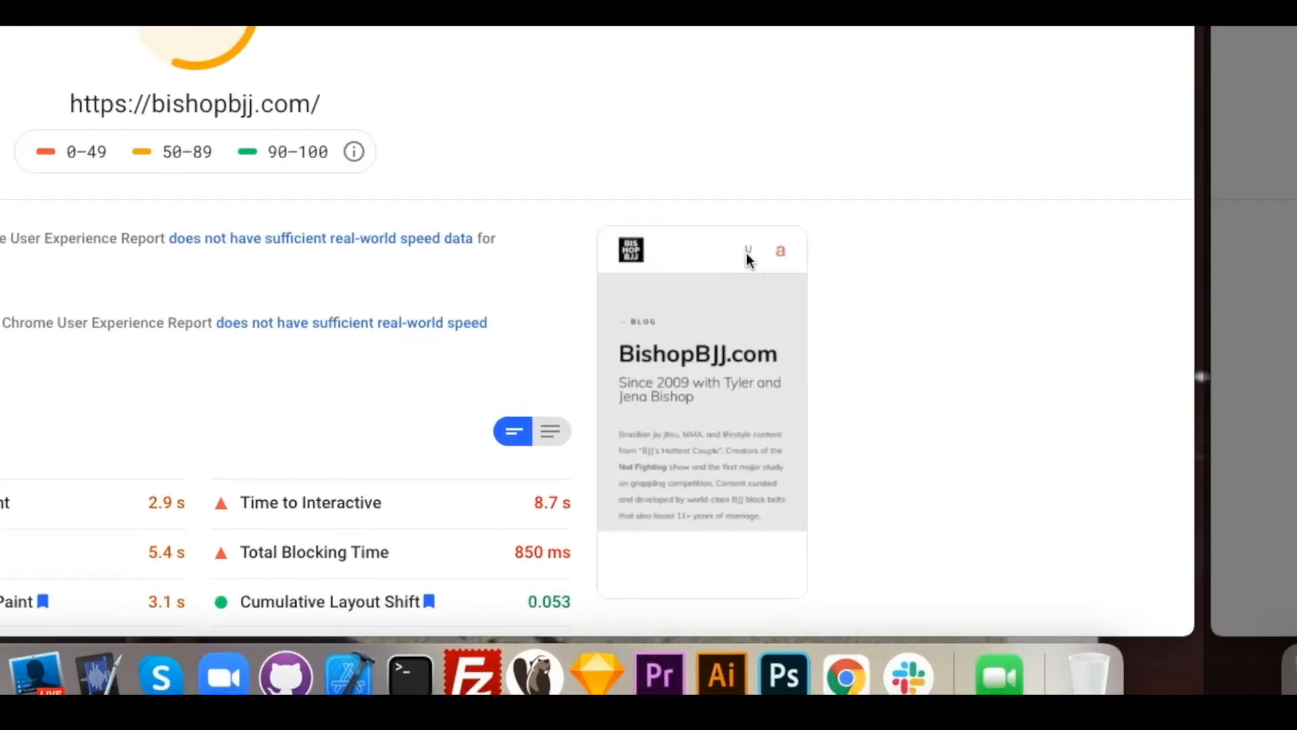
Step: Scroll the Ezoic Speed page down to the Draft Version 2 and Active Version 1 table
scroll("down", 3)
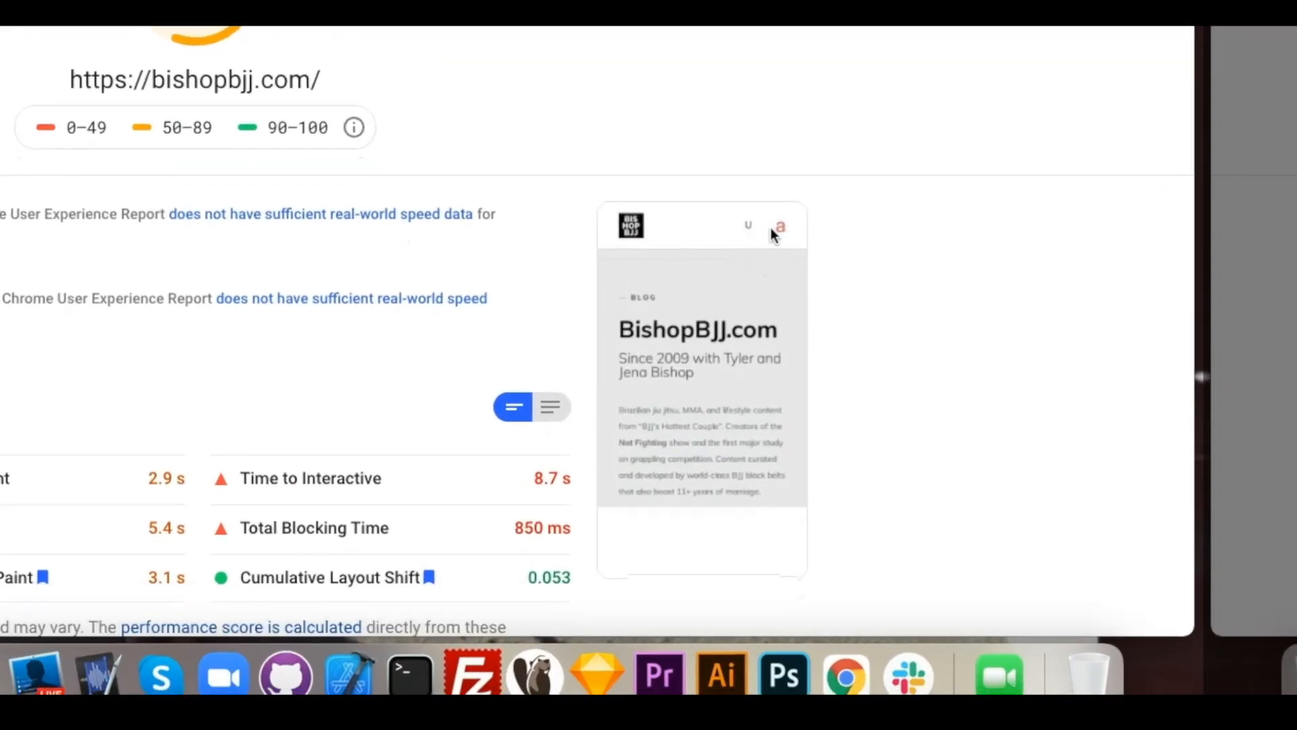
scroll("down", 3)
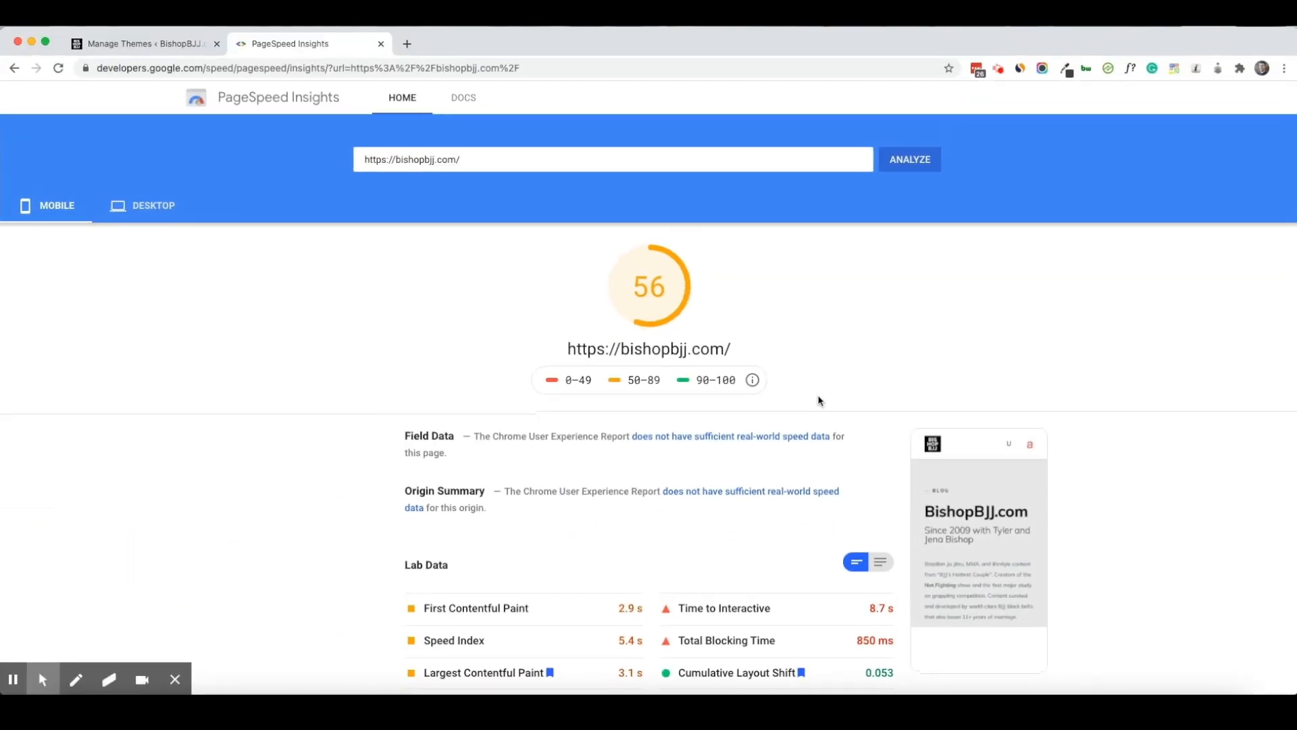
mouse_move(834, 404)
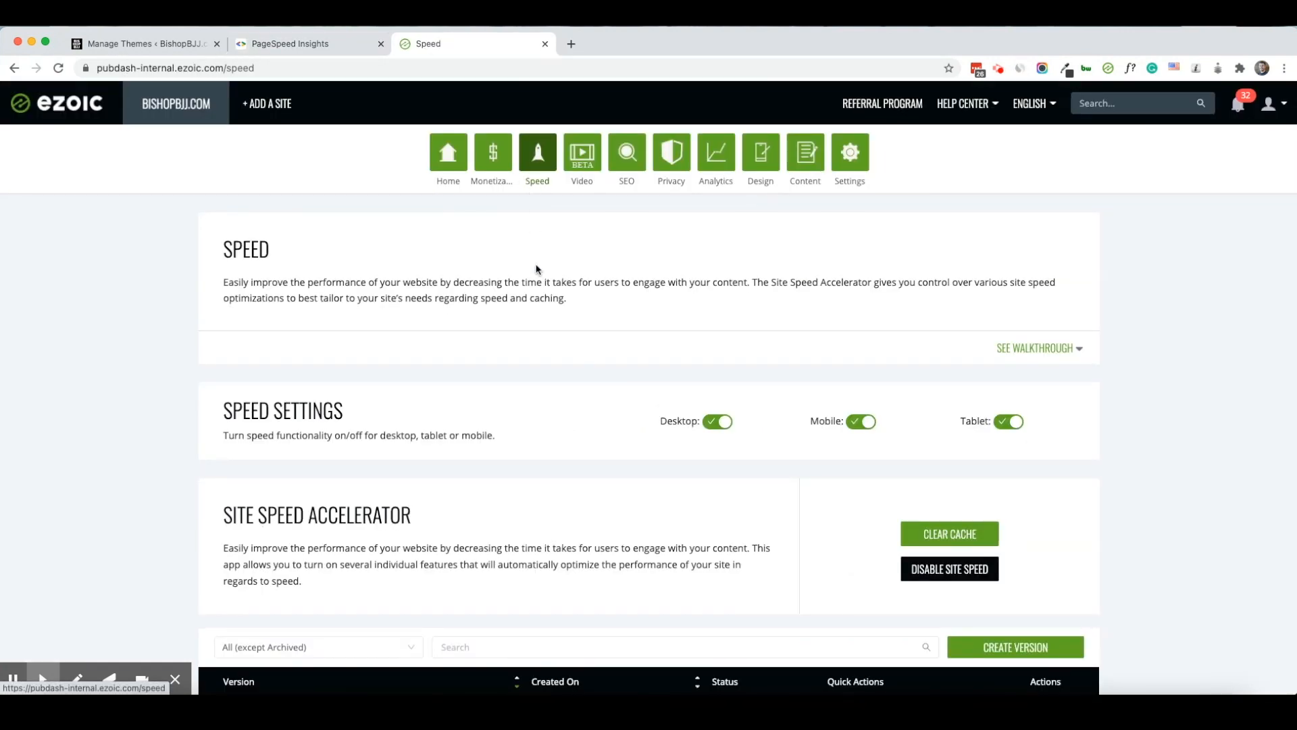
scroll("down", 3)
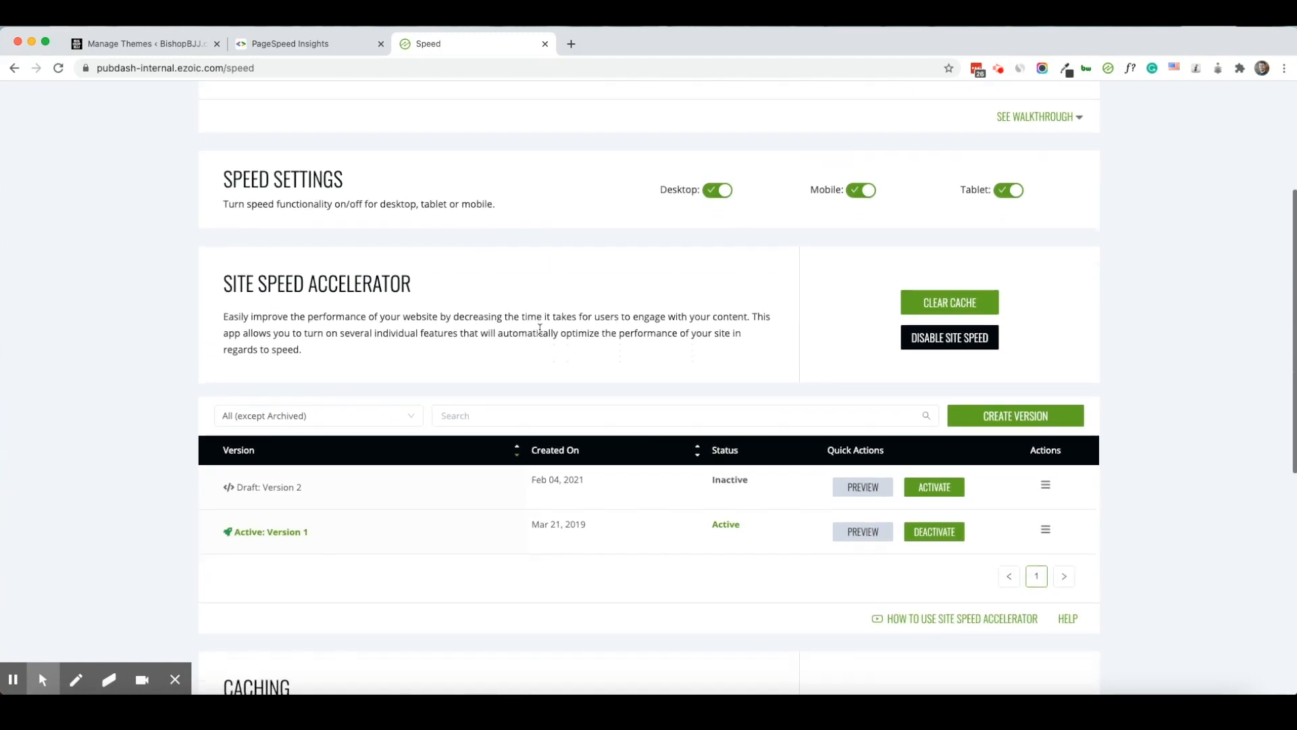
scroll("down", 3)
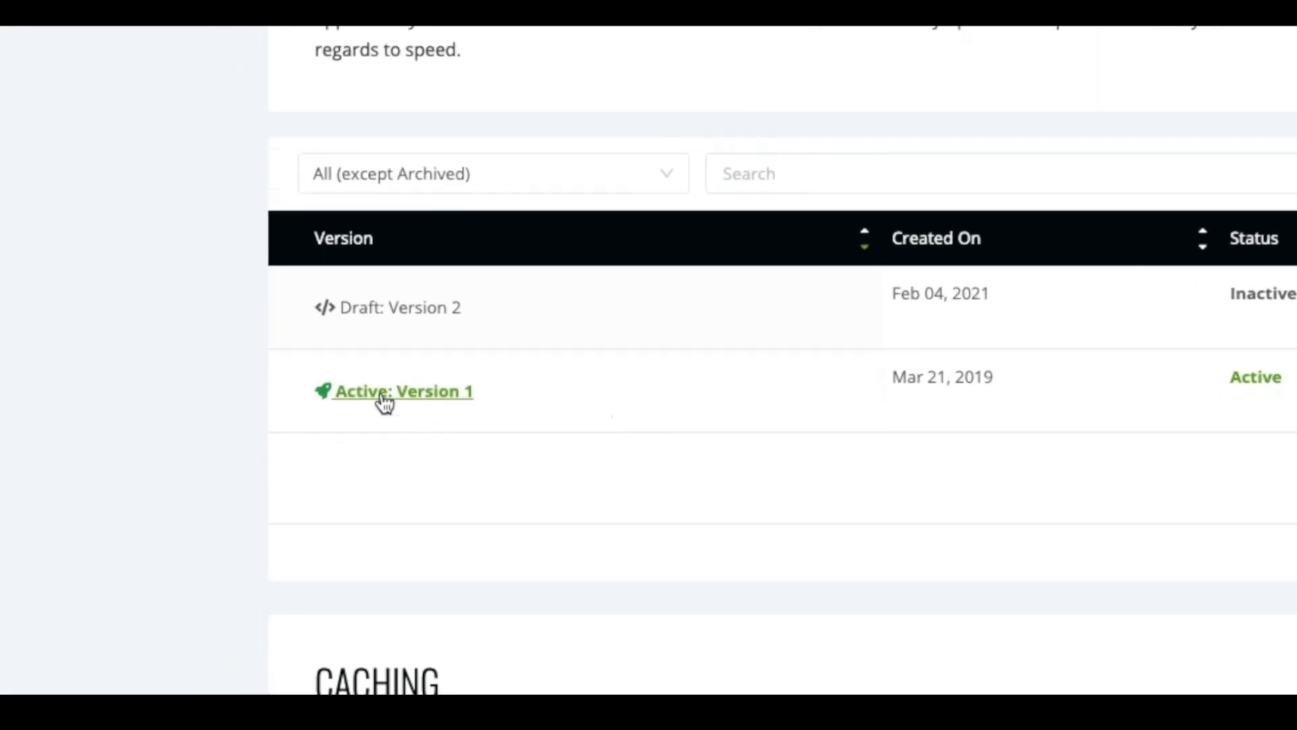
mouse_move(392, 404)
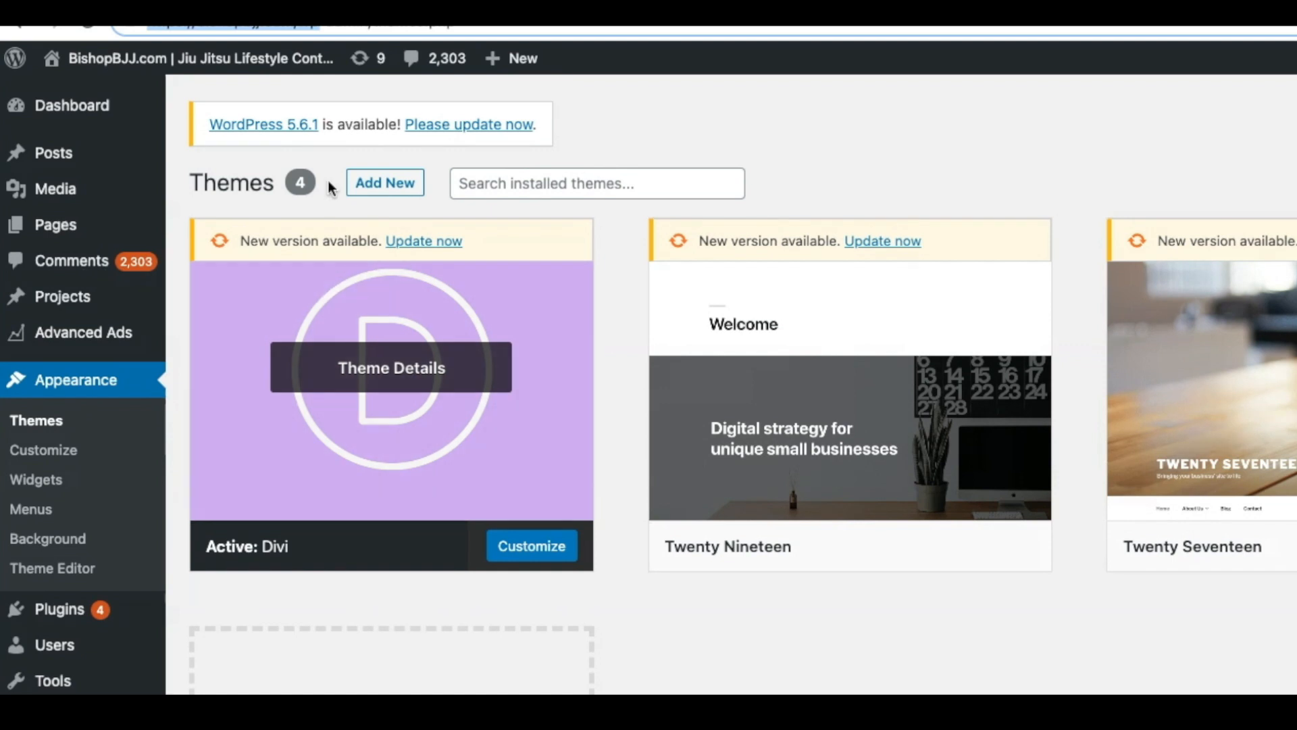
mouse_move(276, 174)
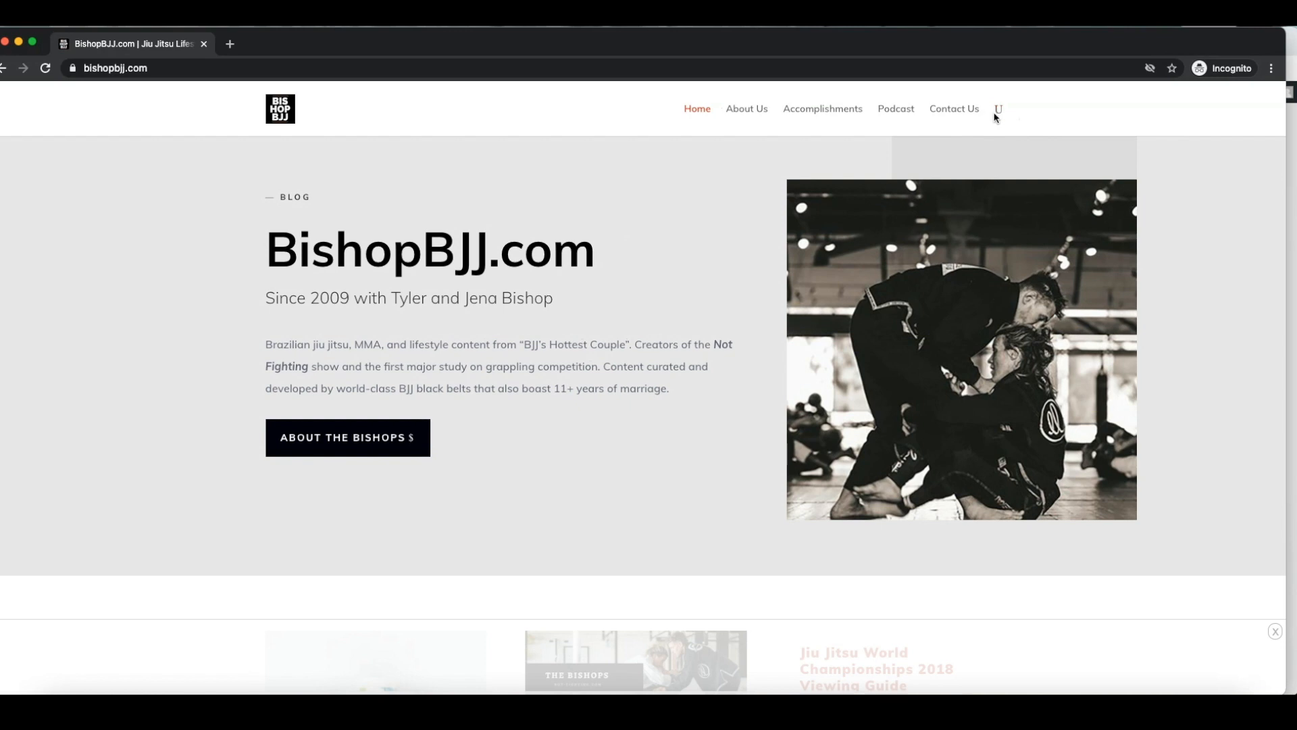
mouse_move(1092, 126)
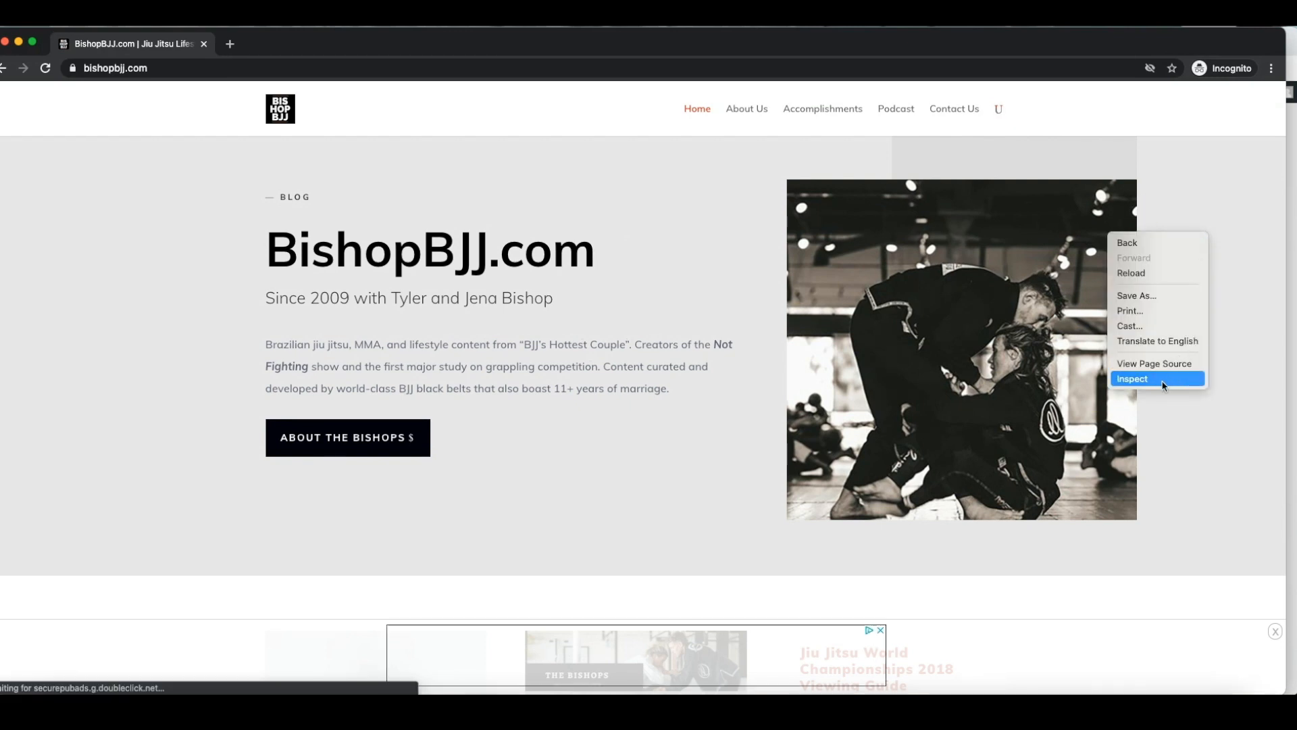
Step: Inspect the bishopbjj.com homepage in developer tools from the incognito window
left_click(1132, 378)
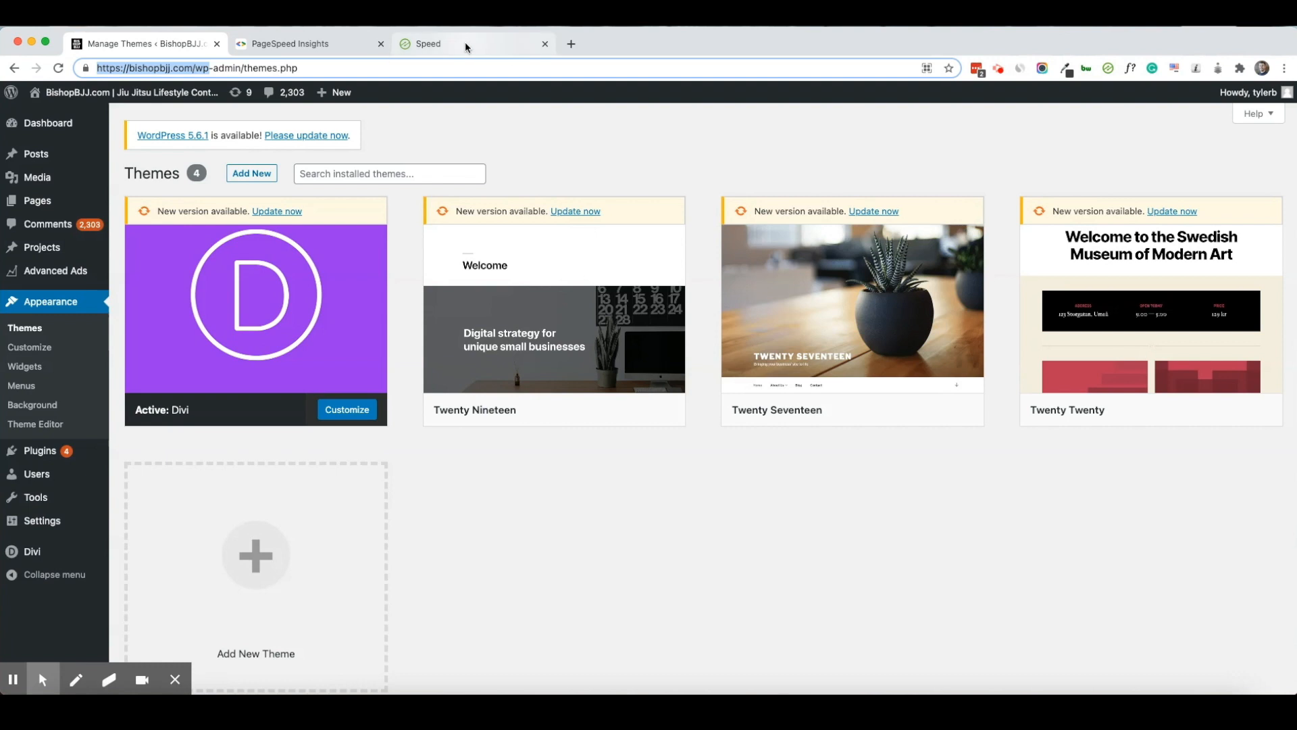
Step: Clone Version 1 into new Draft Version 4, then open Version 2's settings for editing
left_click(466, 44)
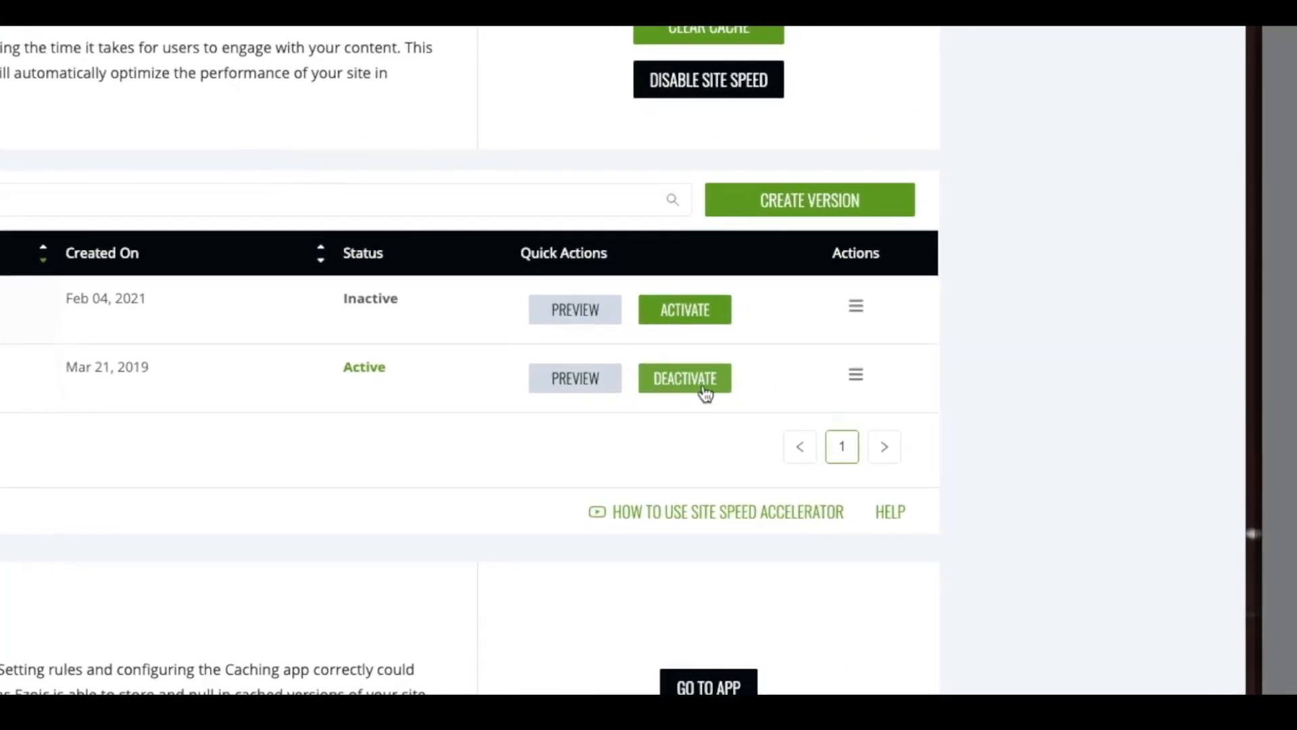
left_click(855, 373)
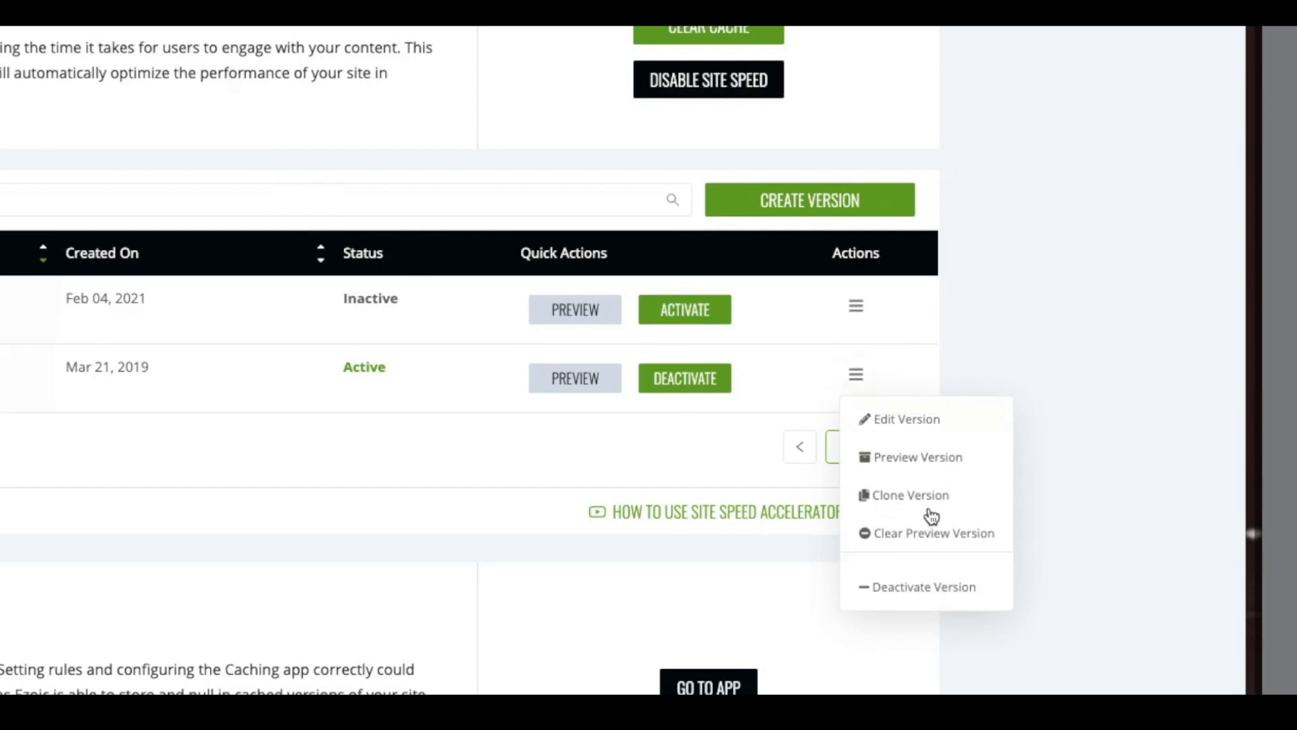
left_click(911, 495)
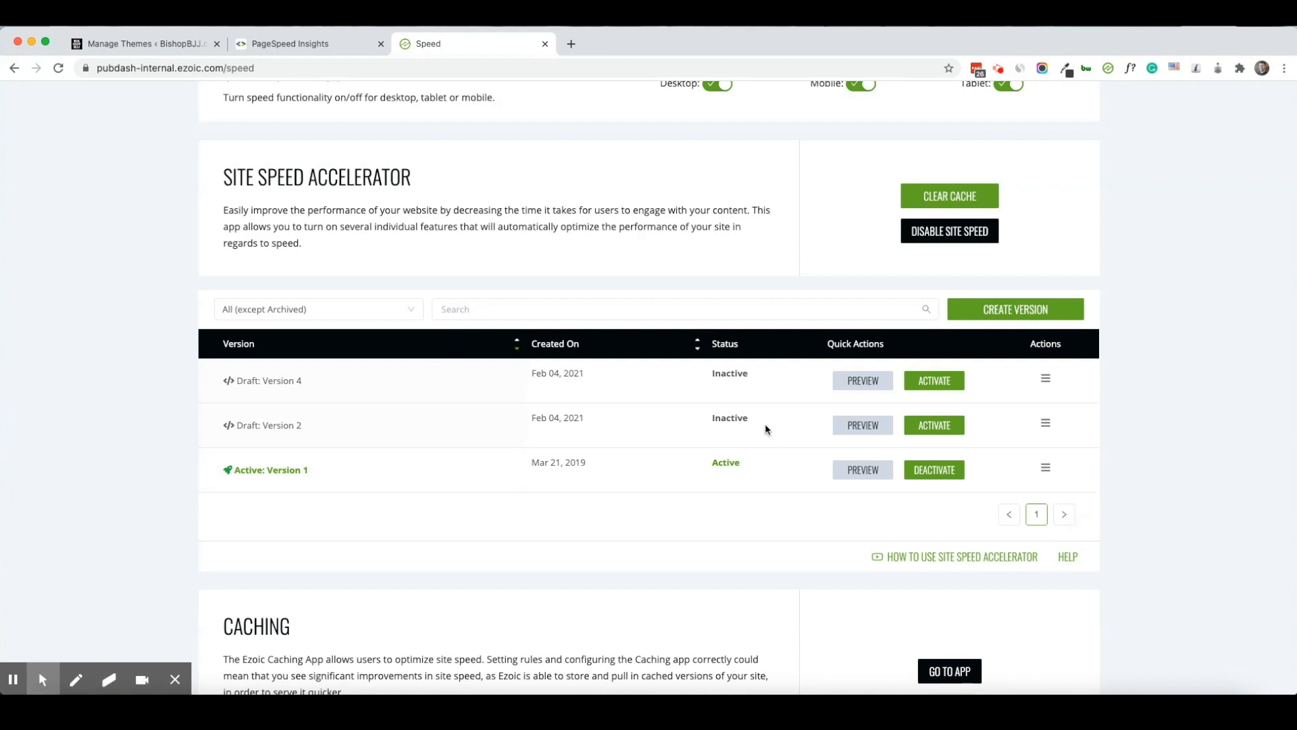
mouse_move(429, 479)
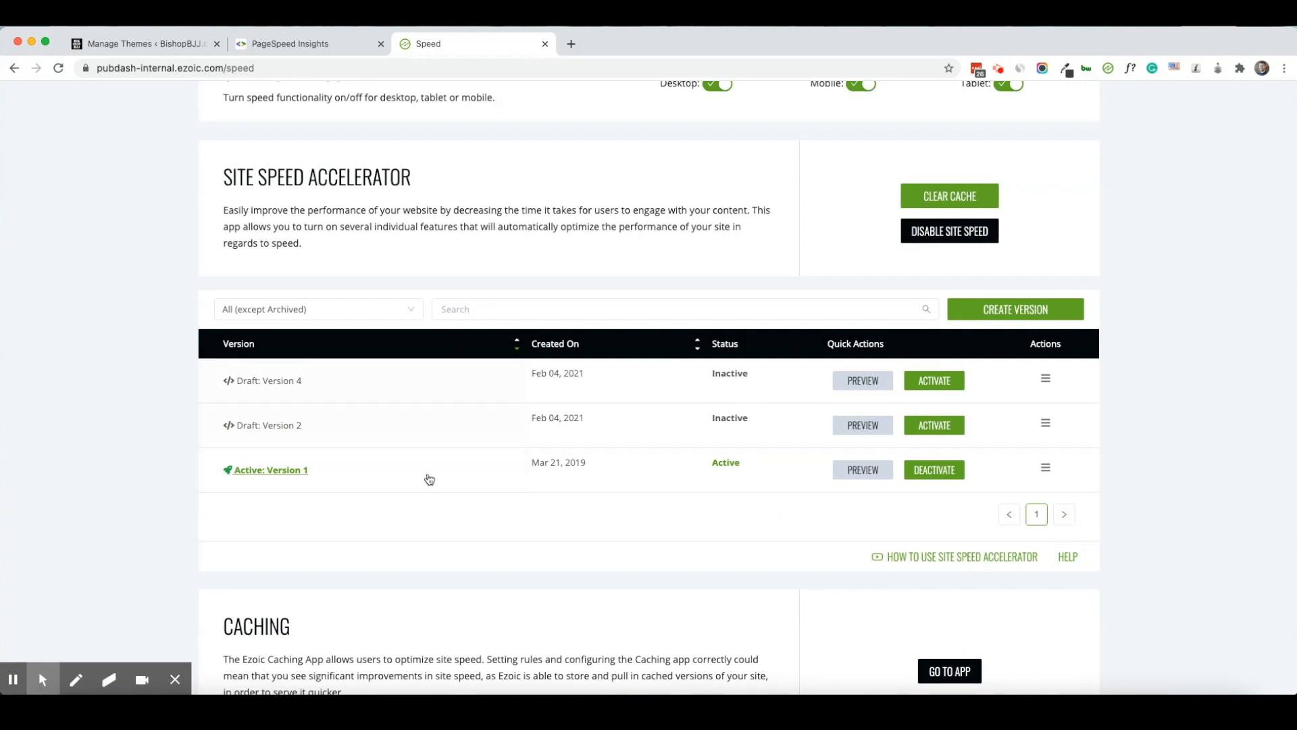
mouse_move(460, 408)
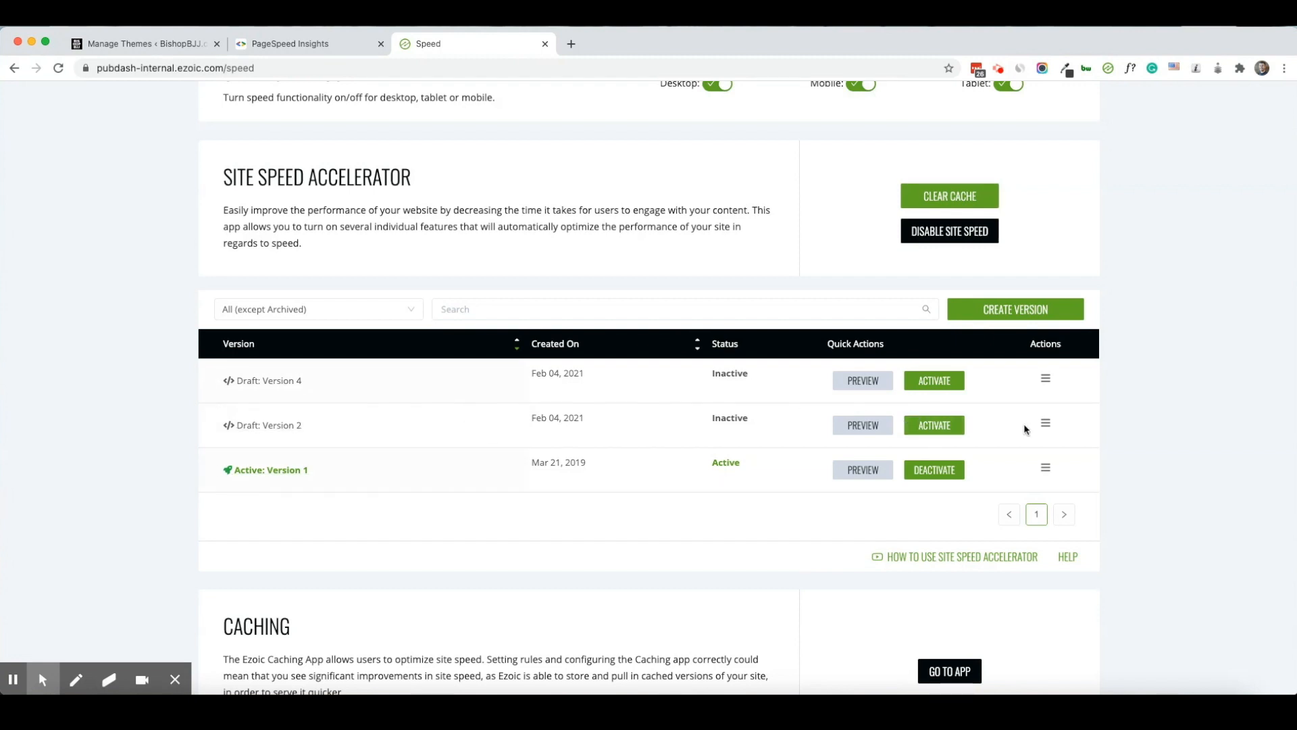
left_click(1045, 423)
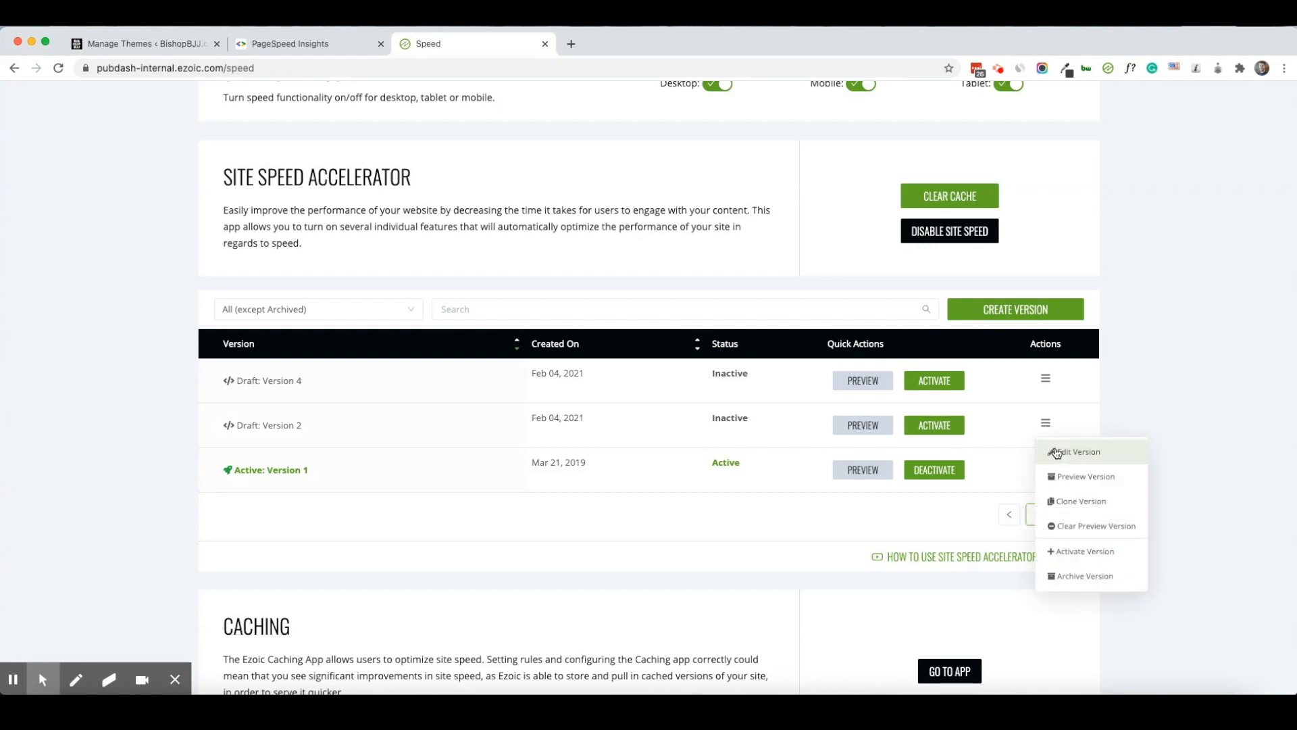
left_click(1076, 452)
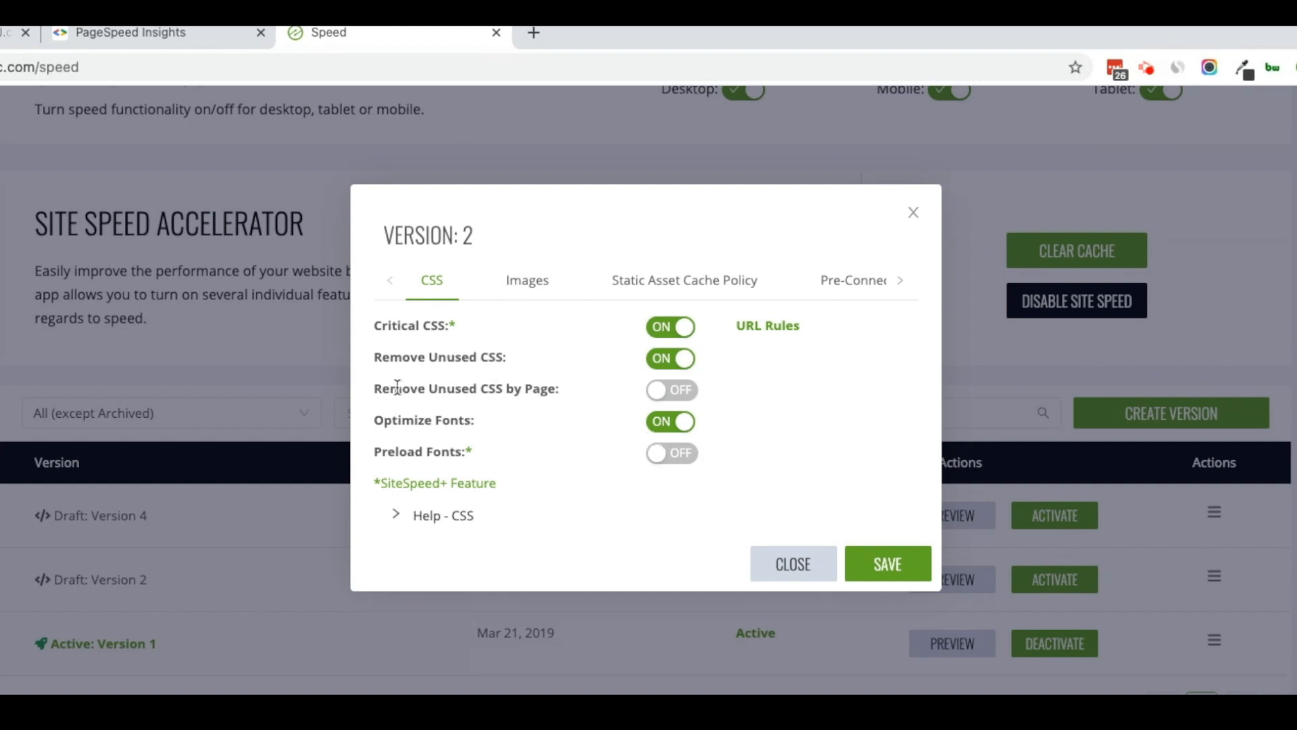
mouse_move(578, 397)
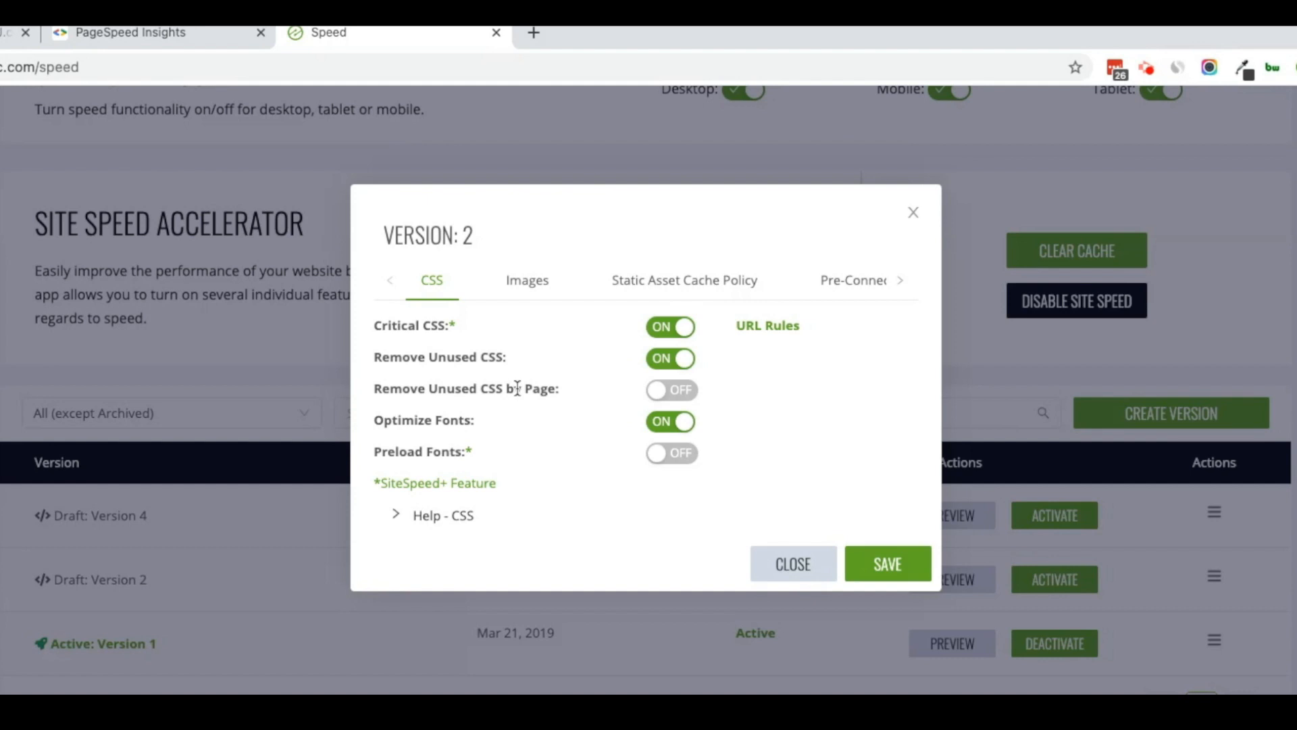
Step: Review Version 2's Images settings, then move on to its Minify settings
left_click(527, 280)
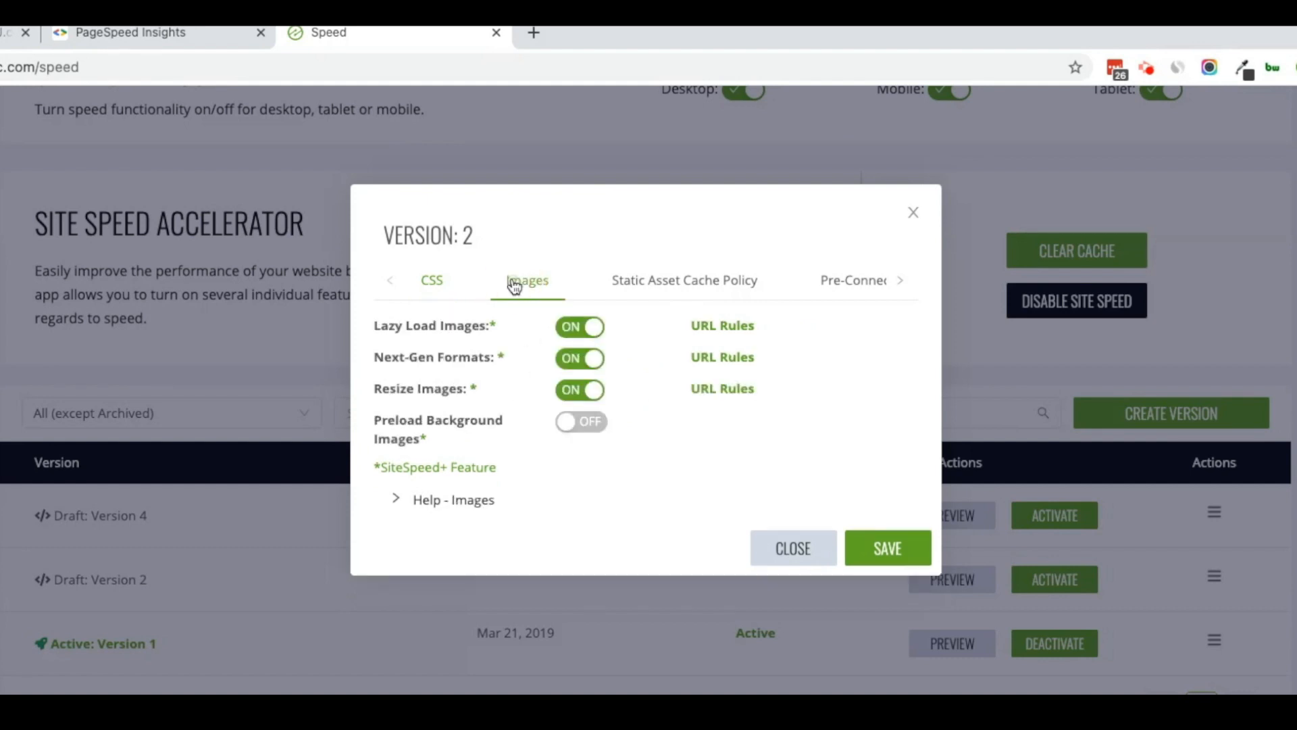
left_click(851, 280)
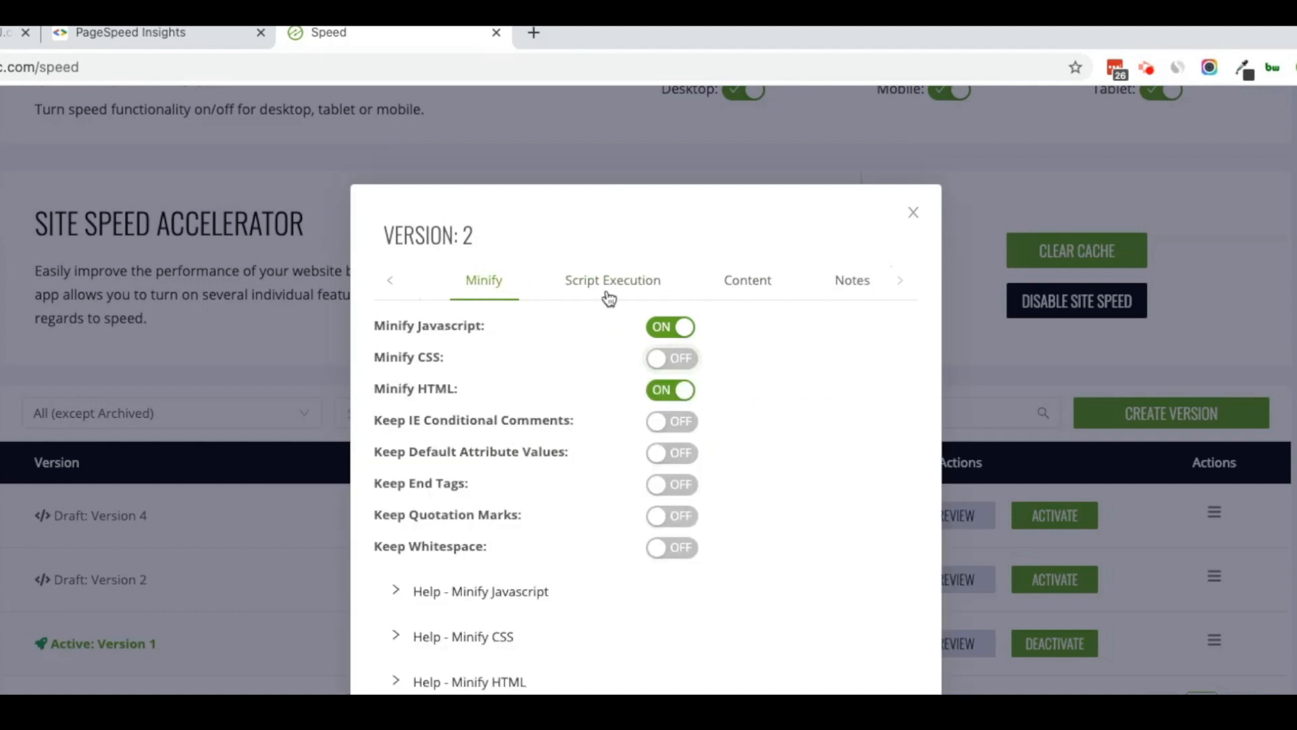
Step: Toggle CSS minification in Version 2 and view the script execution settings
left_click(671, 358)
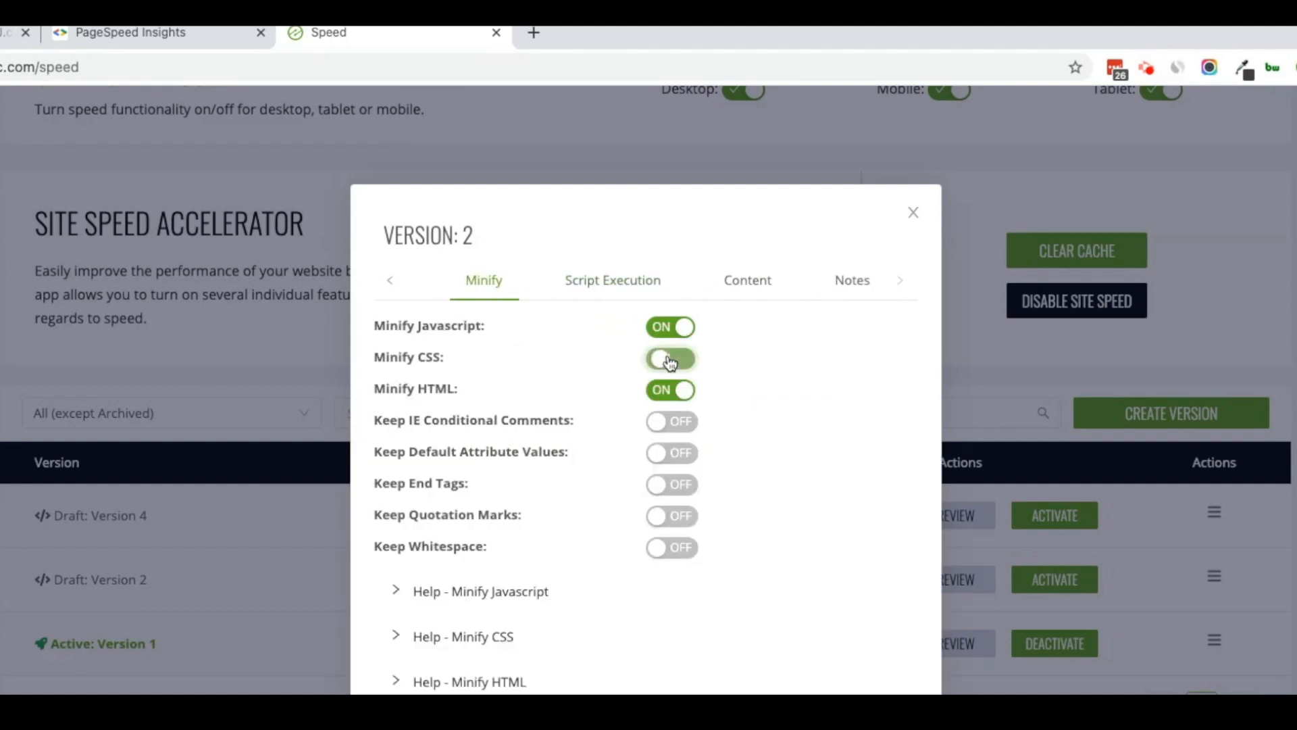
left_click(669, 359)
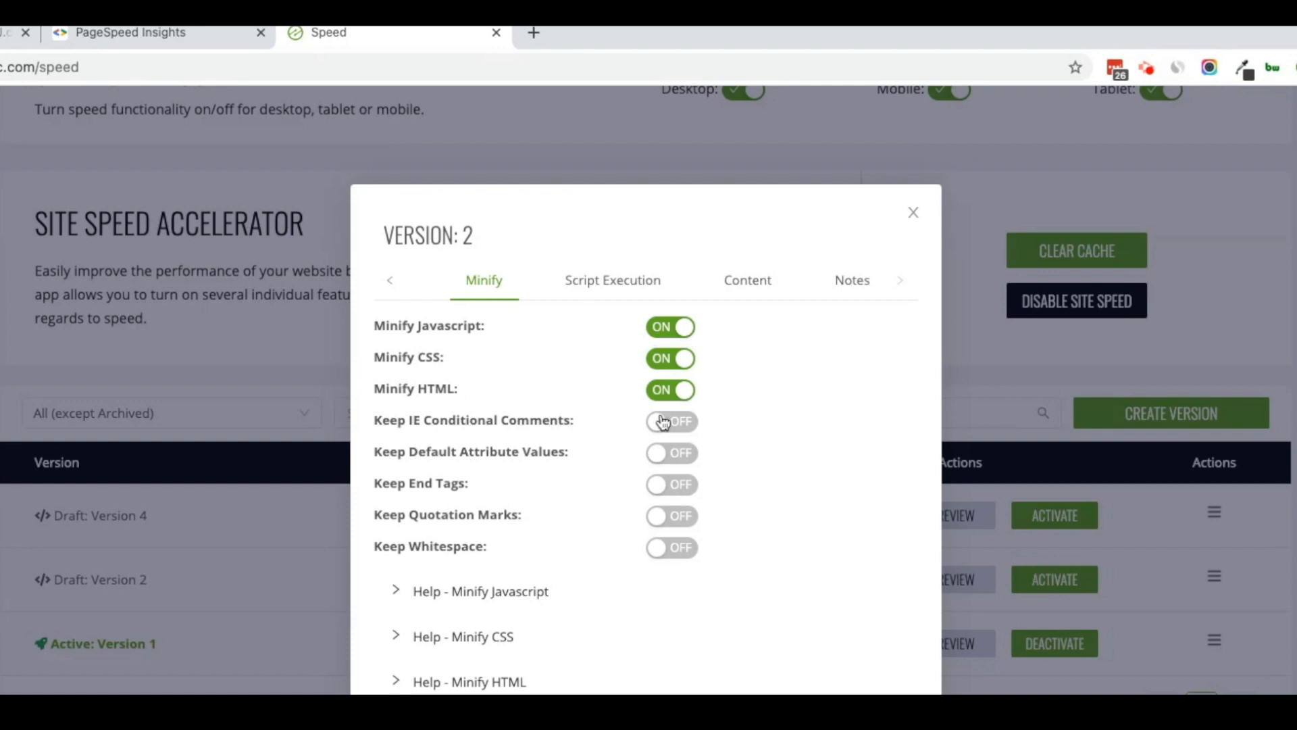
left_click(612, 280)
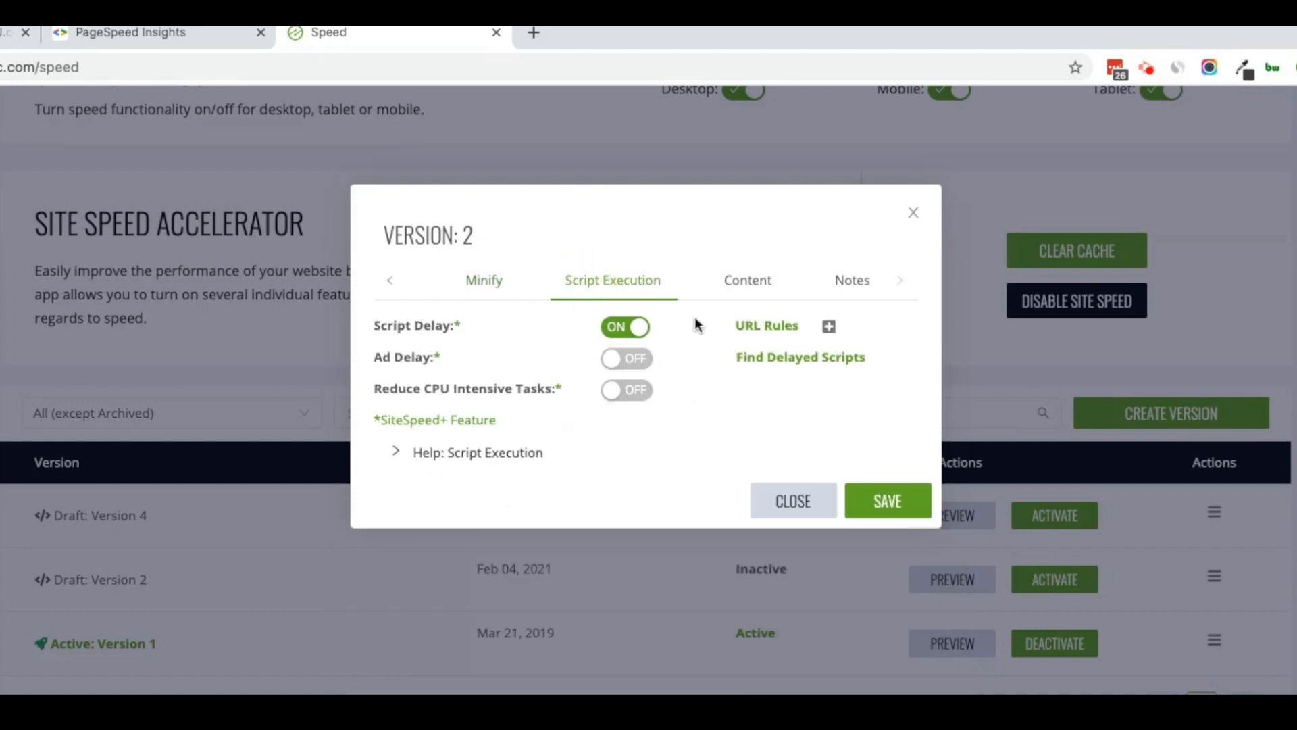
mouse_move(680, 332)
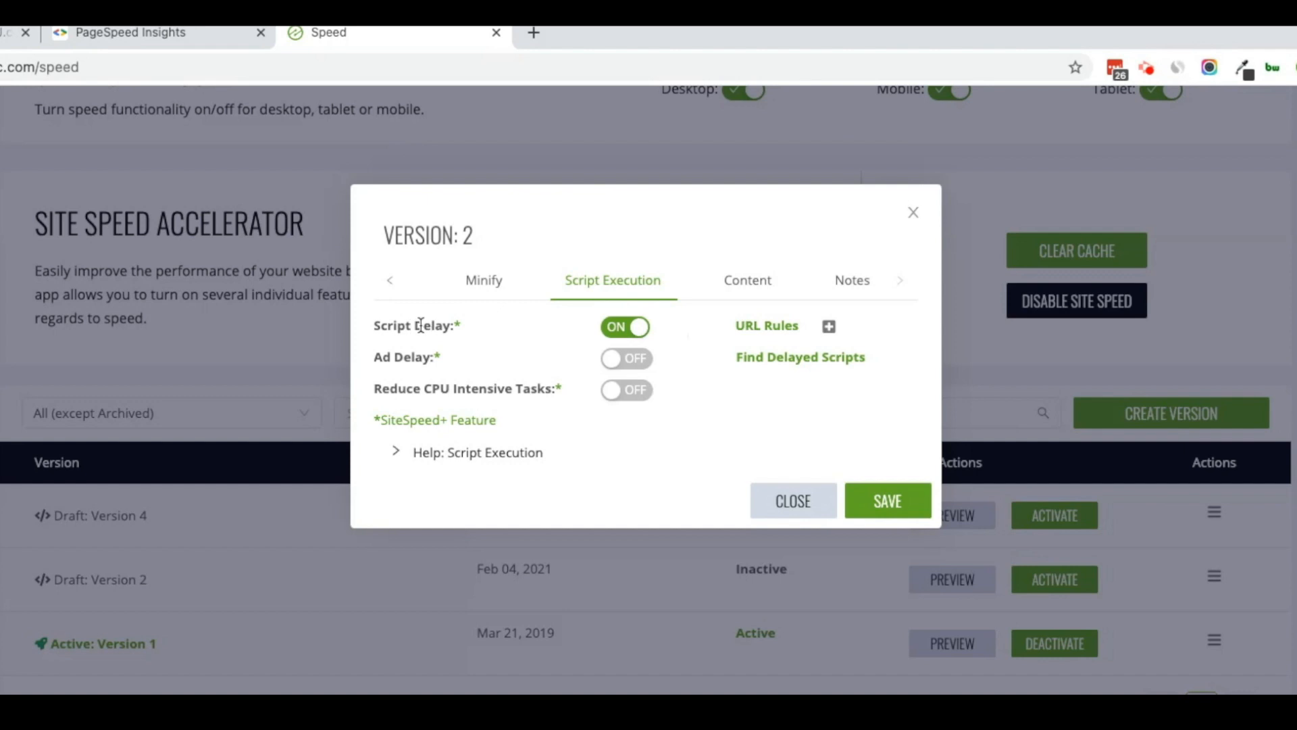
Step: Open Version 2's Critical CSS URL rules, run on all URLs except listed, and return to the site
left_click(390, 280)
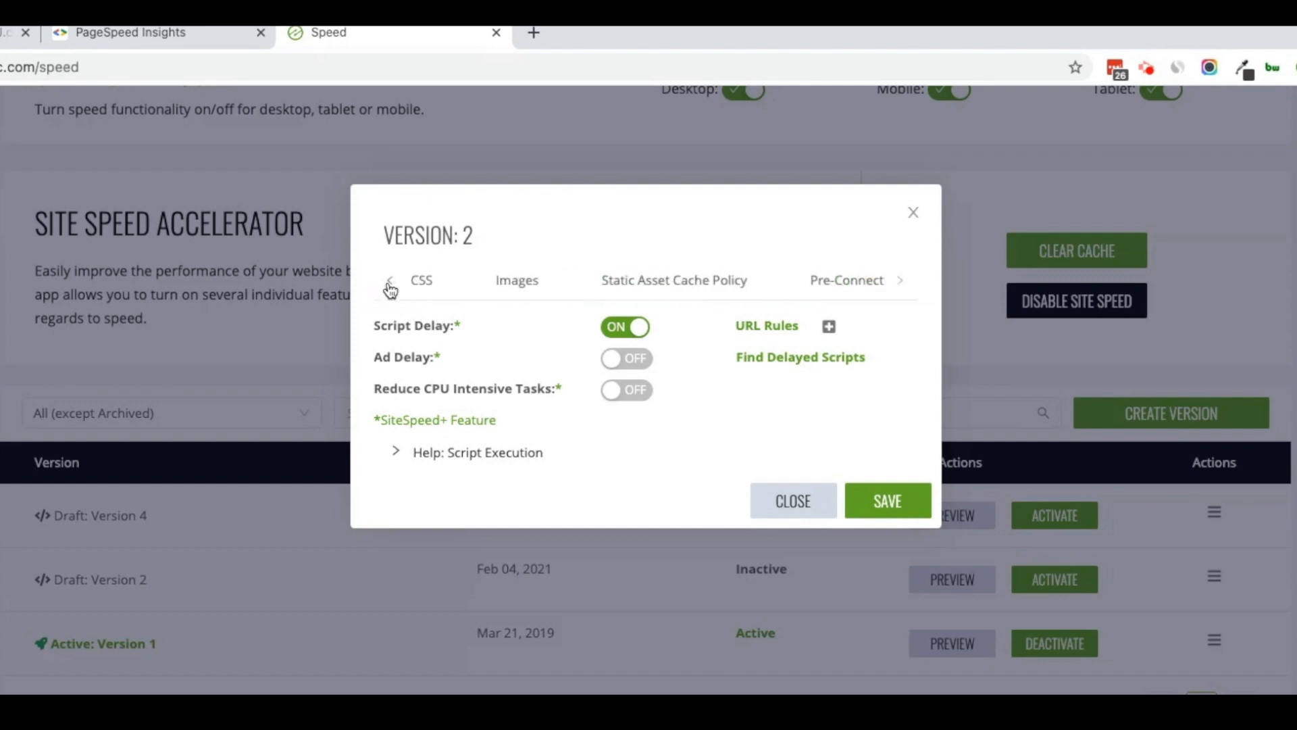
left_click(390, 281)
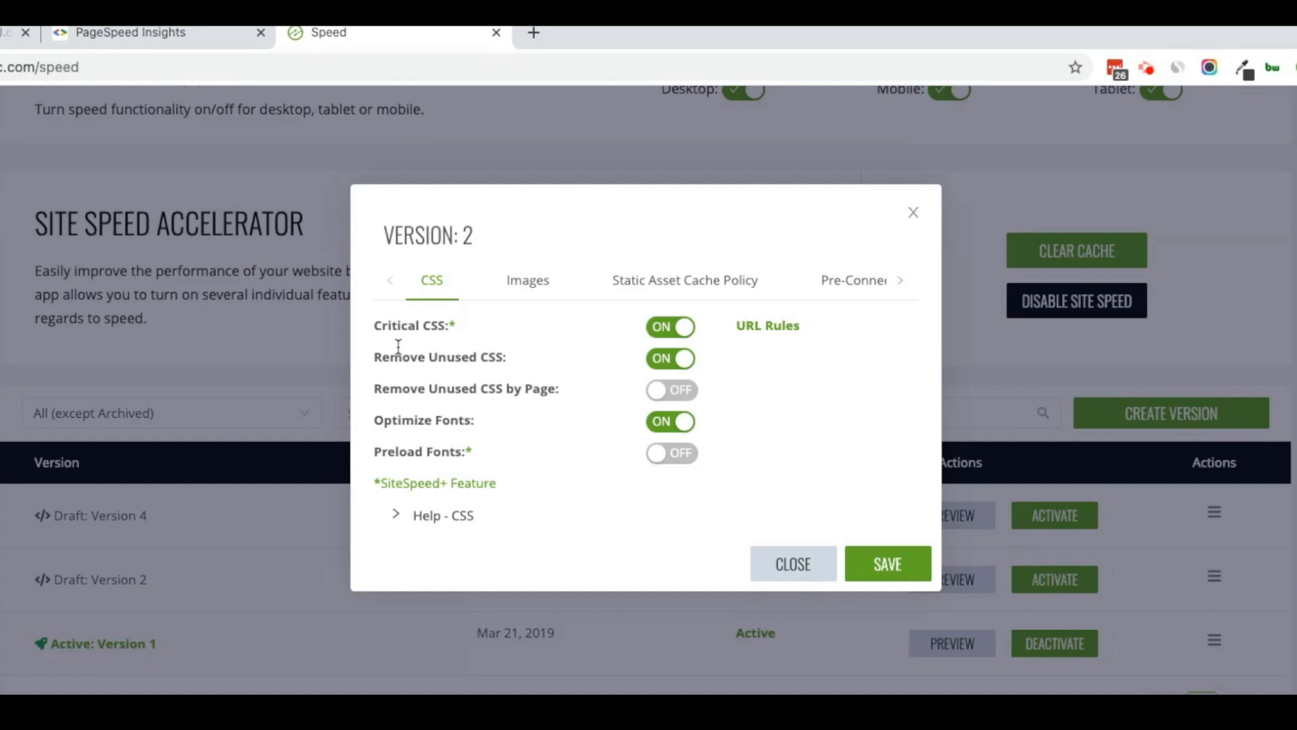
mouse_move(764, 331)
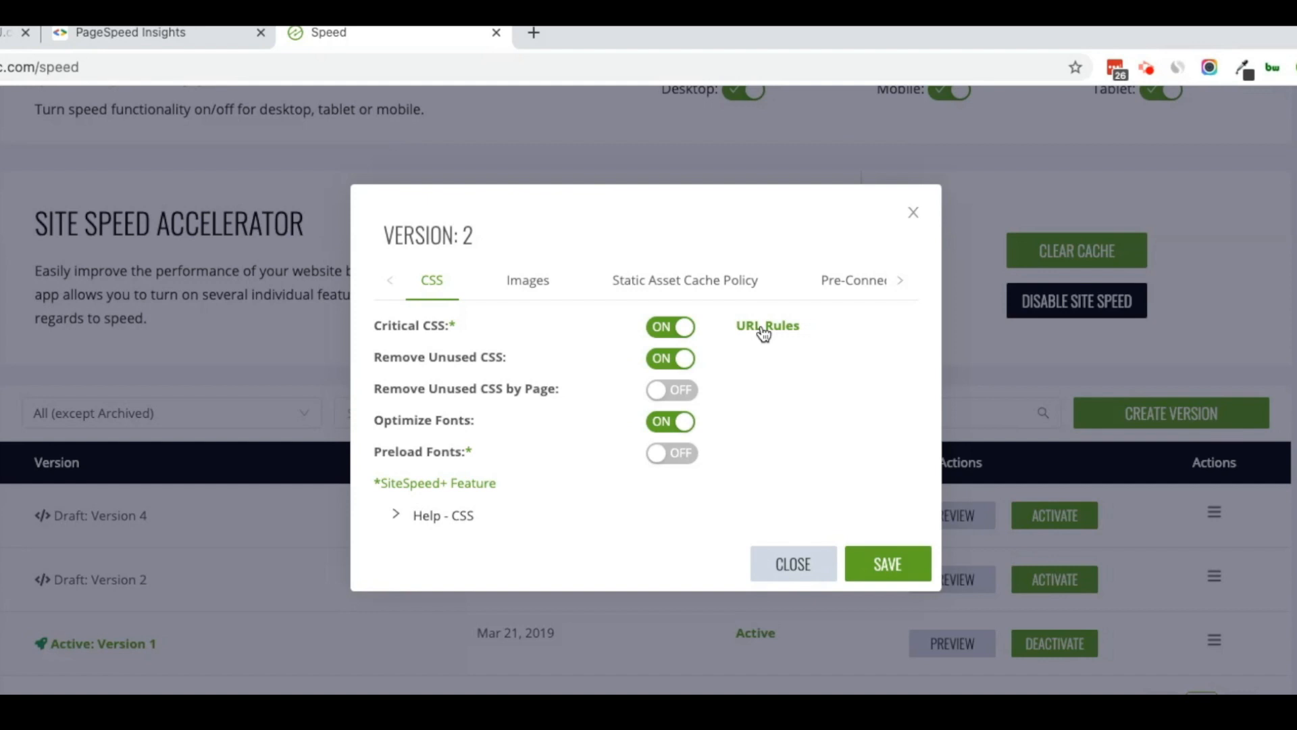
left_click(766, 325)
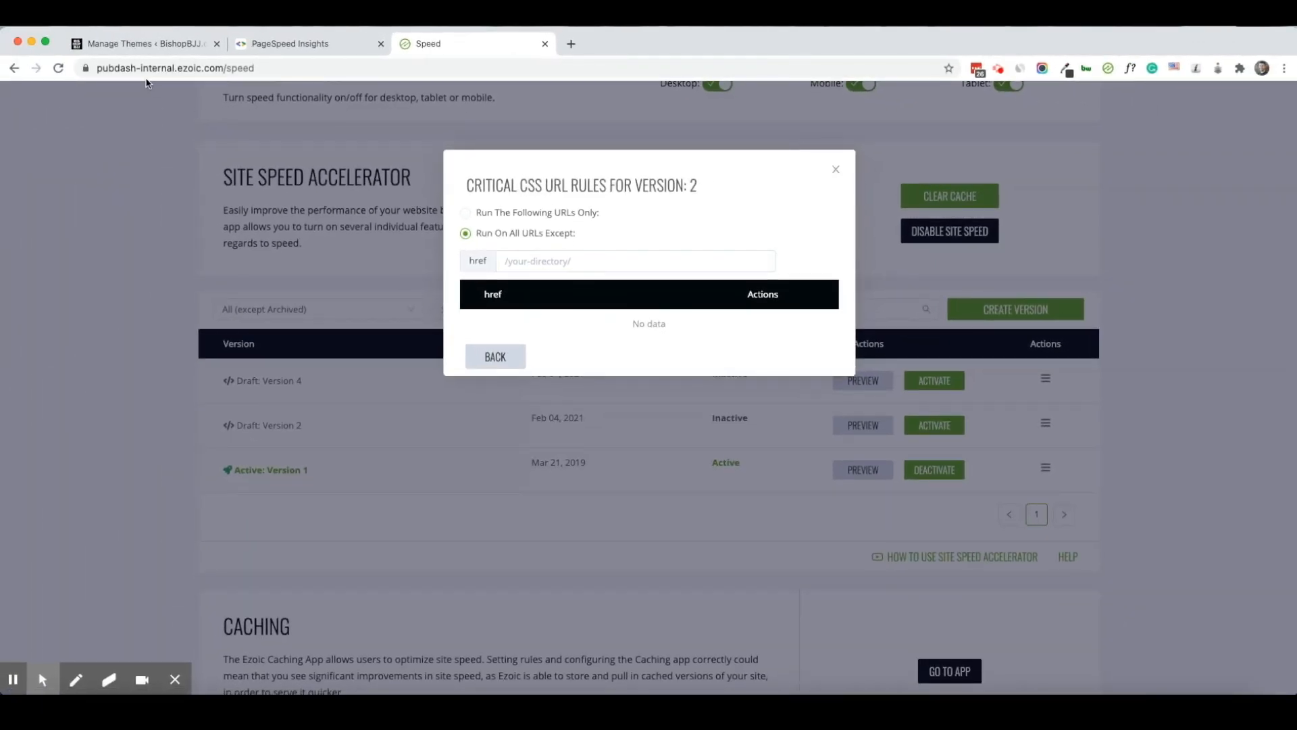
left_click(148, 44)
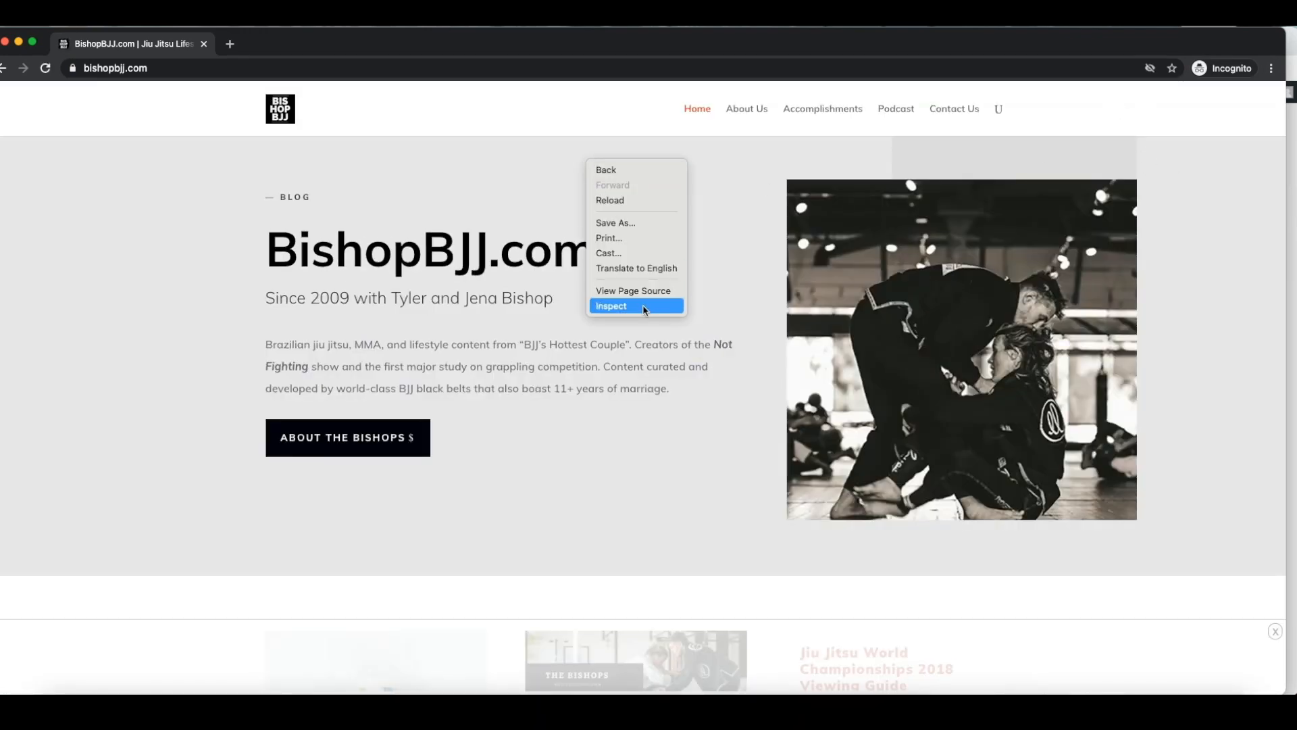
Step: Inspect the site's mobile menu markup and pick out the menu-item class name
left_click(612, 306)
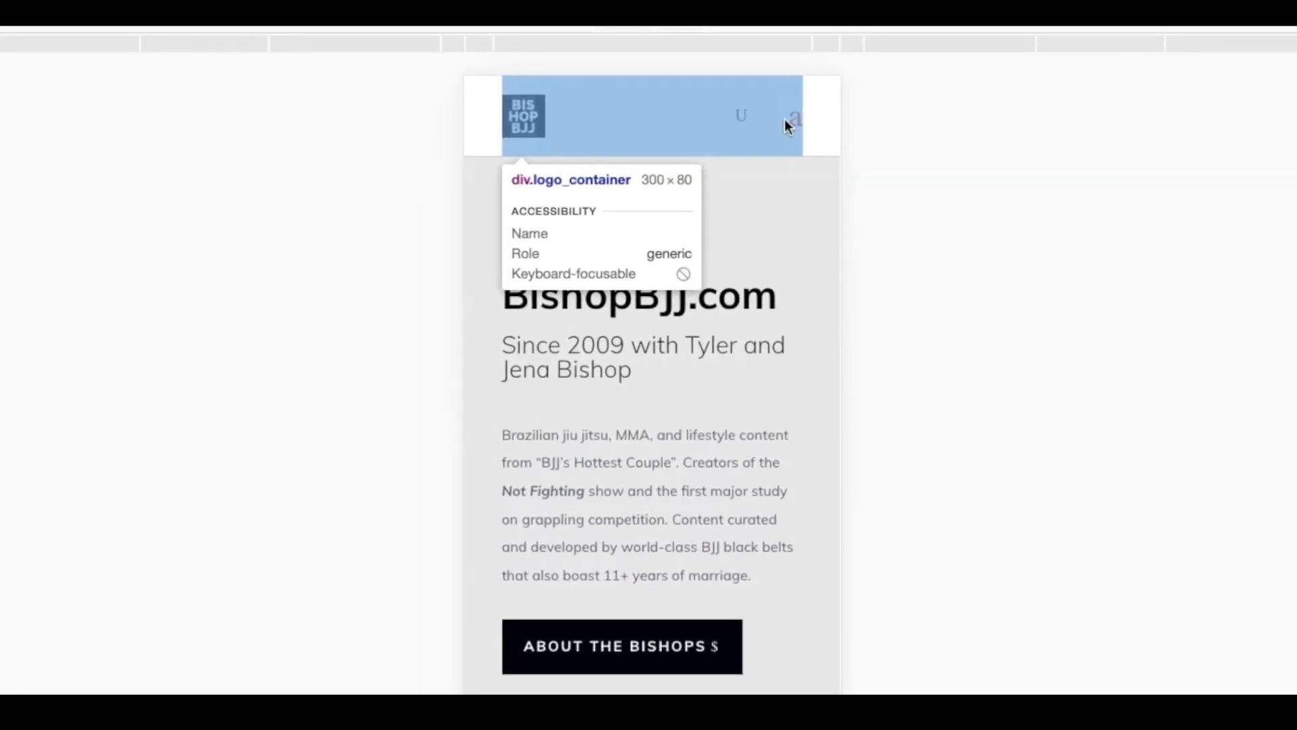
mouse_move(794, 122)
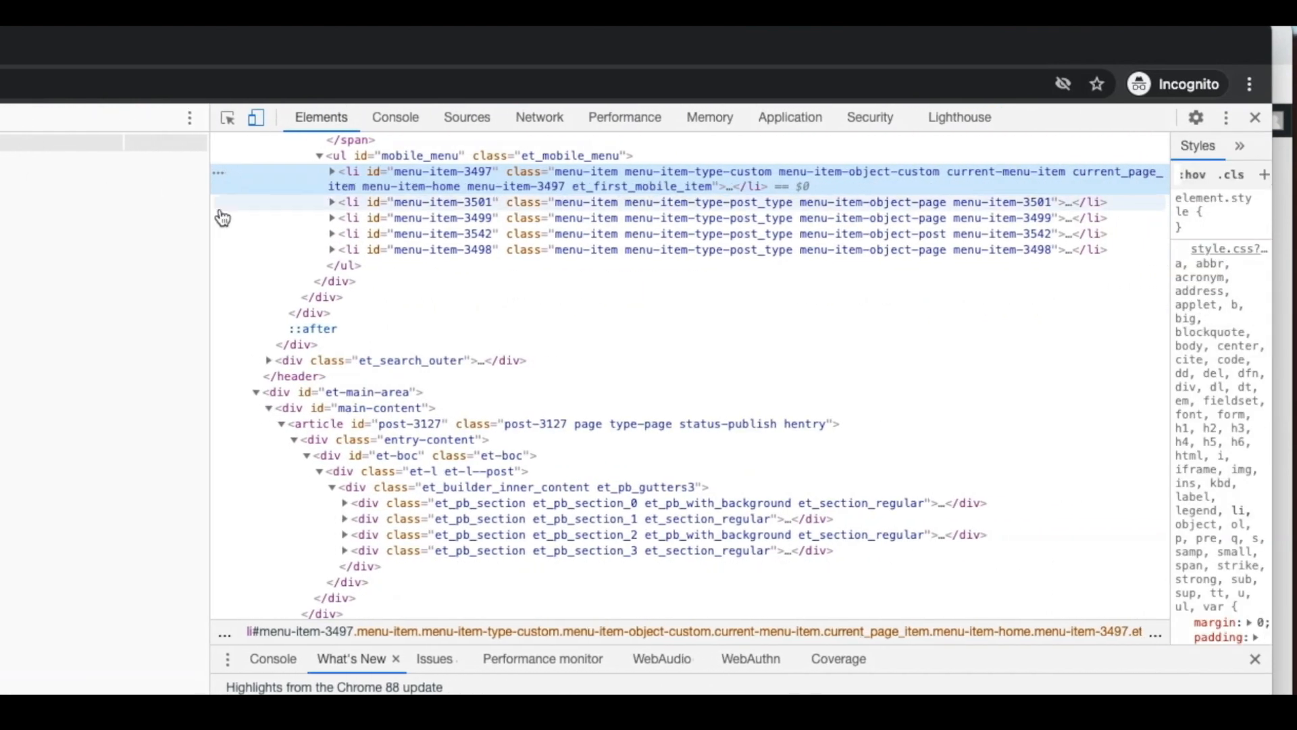
mouse_move(525, 190)
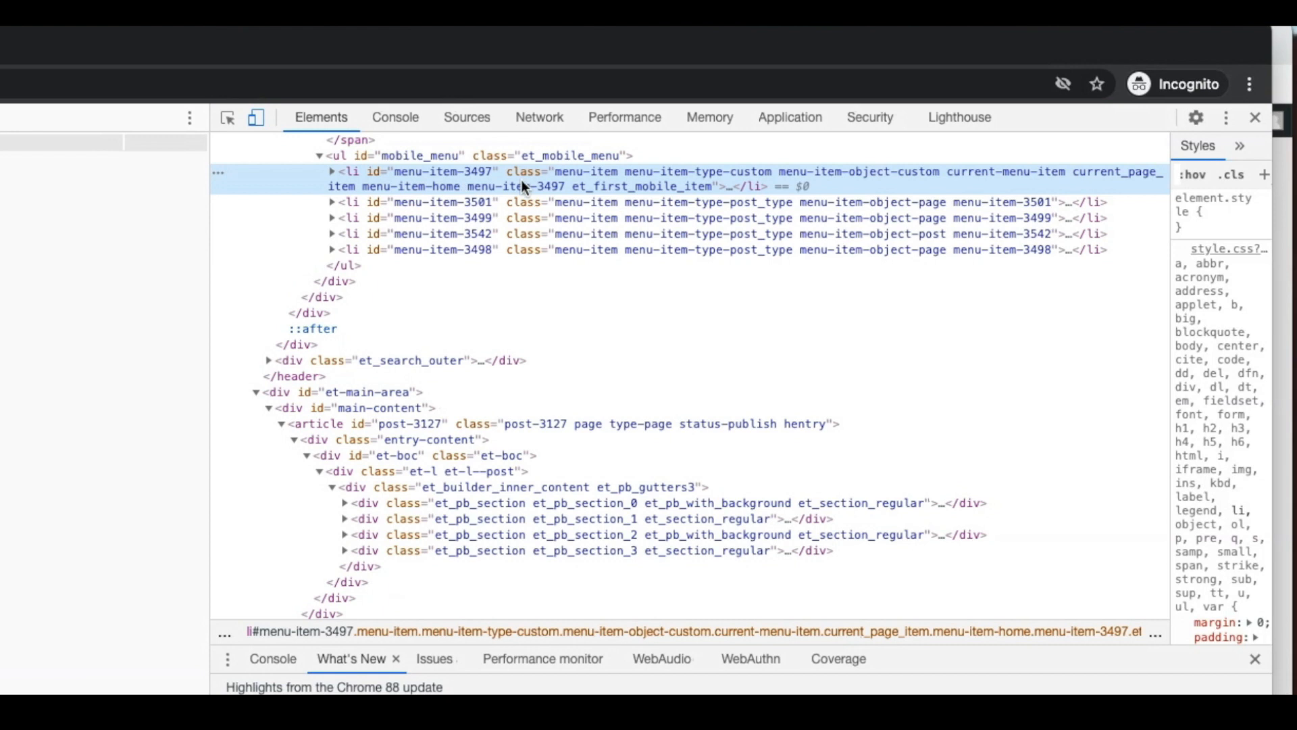
mouse_move(579, 187)
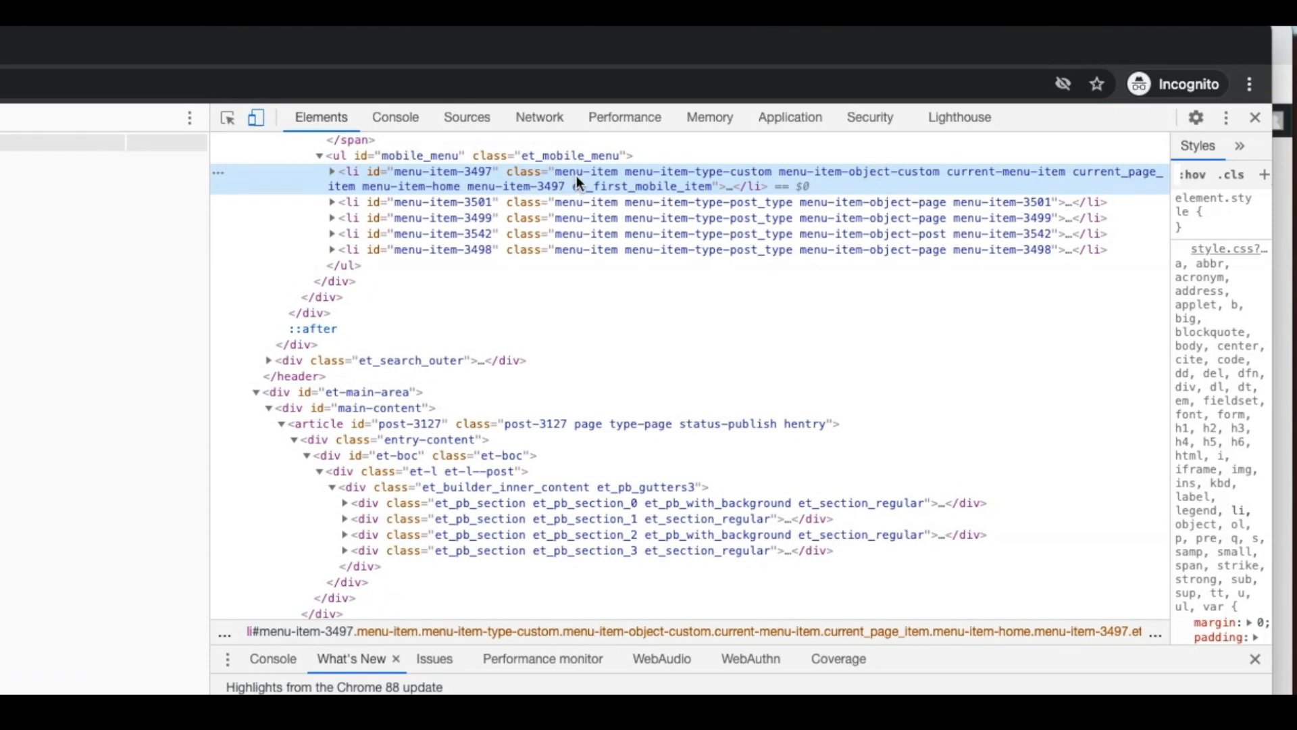
left_click(333, 170)
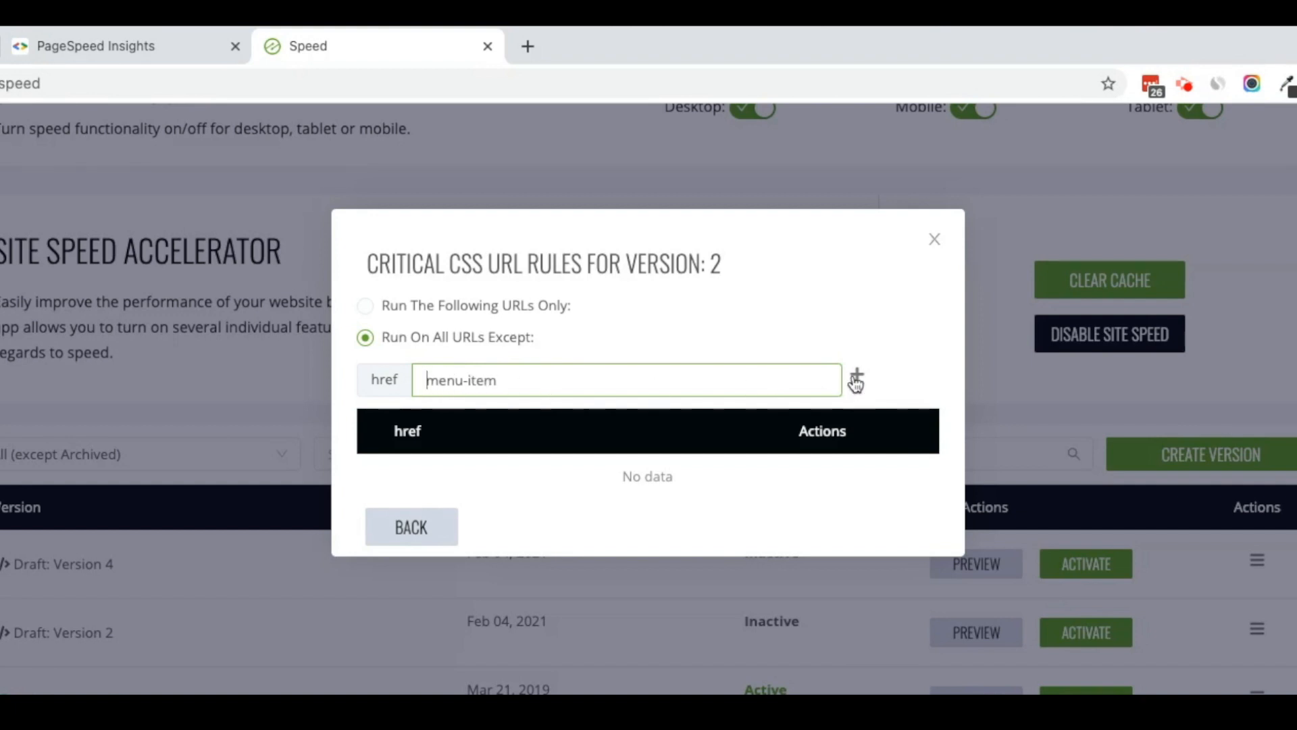
Step: Add menu-item as a Critical CSS exception, go back, and save Version 2
left_click(854, 378)
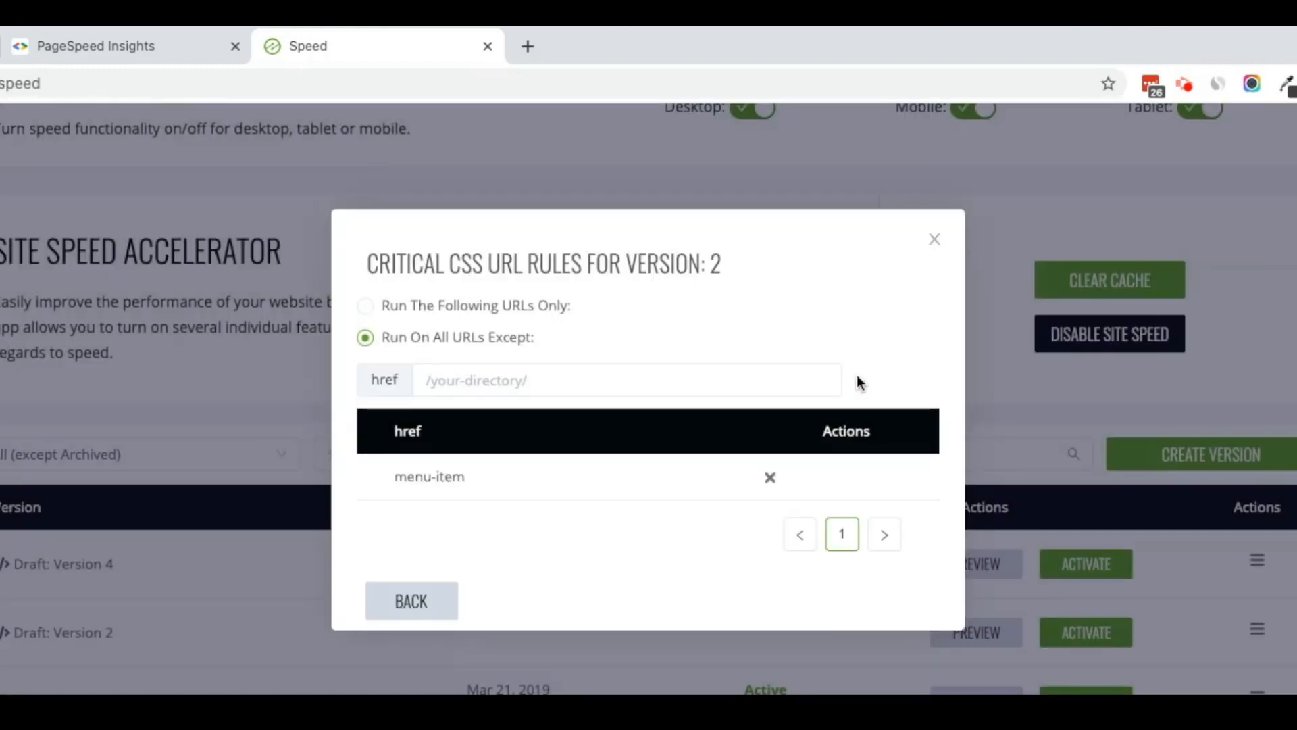
mouse_move(473, 483)
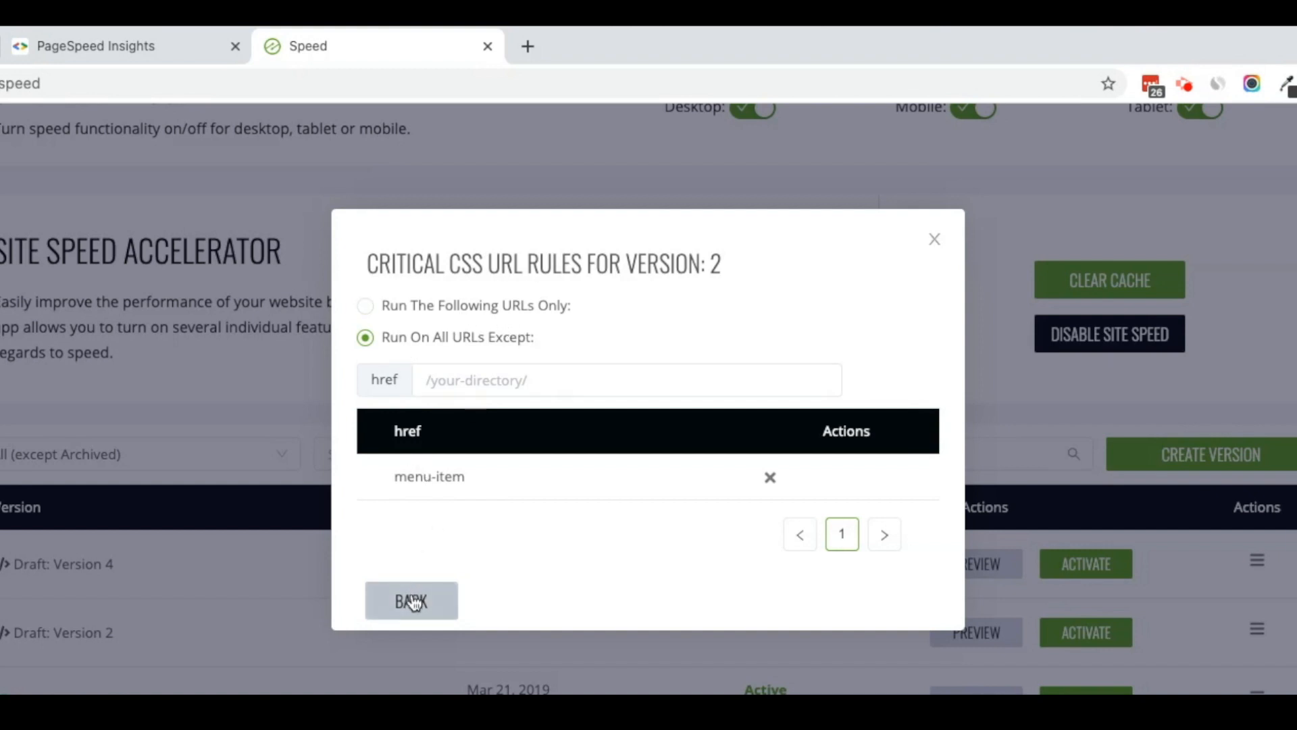
left_click(411, 600)
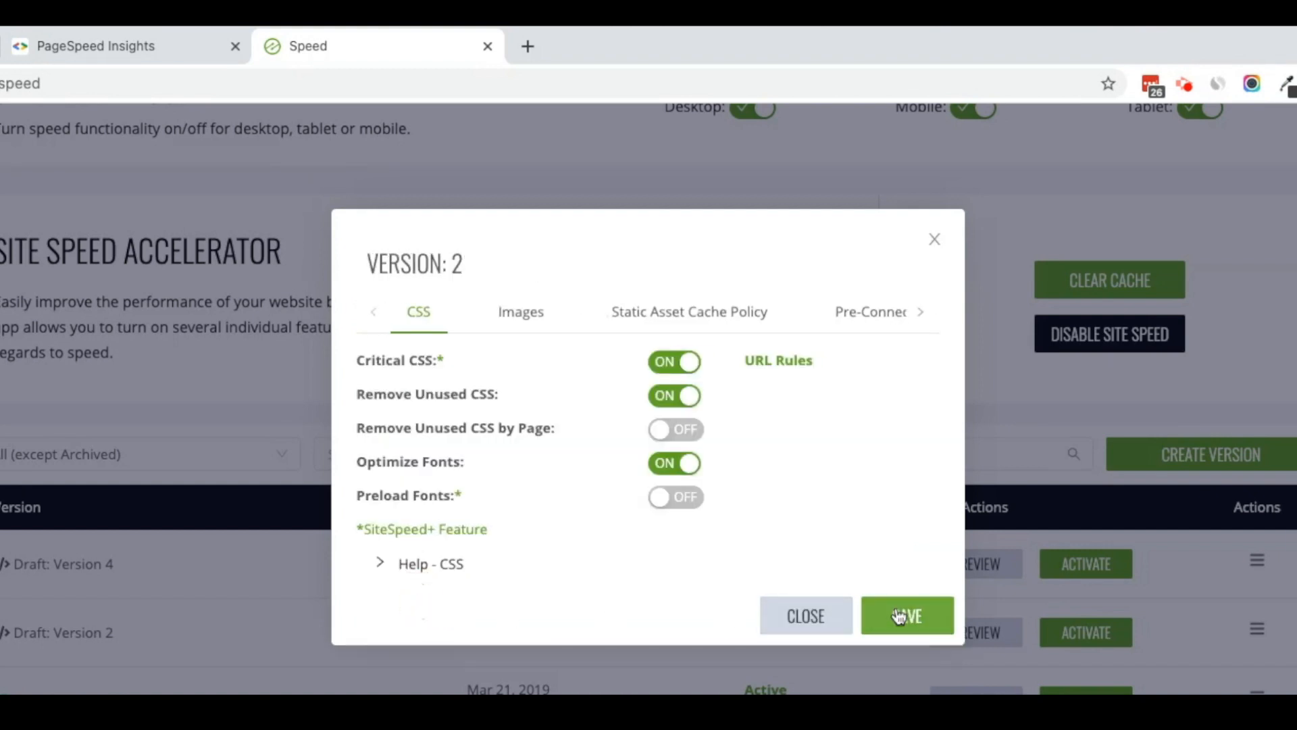
left_click(907, 616)
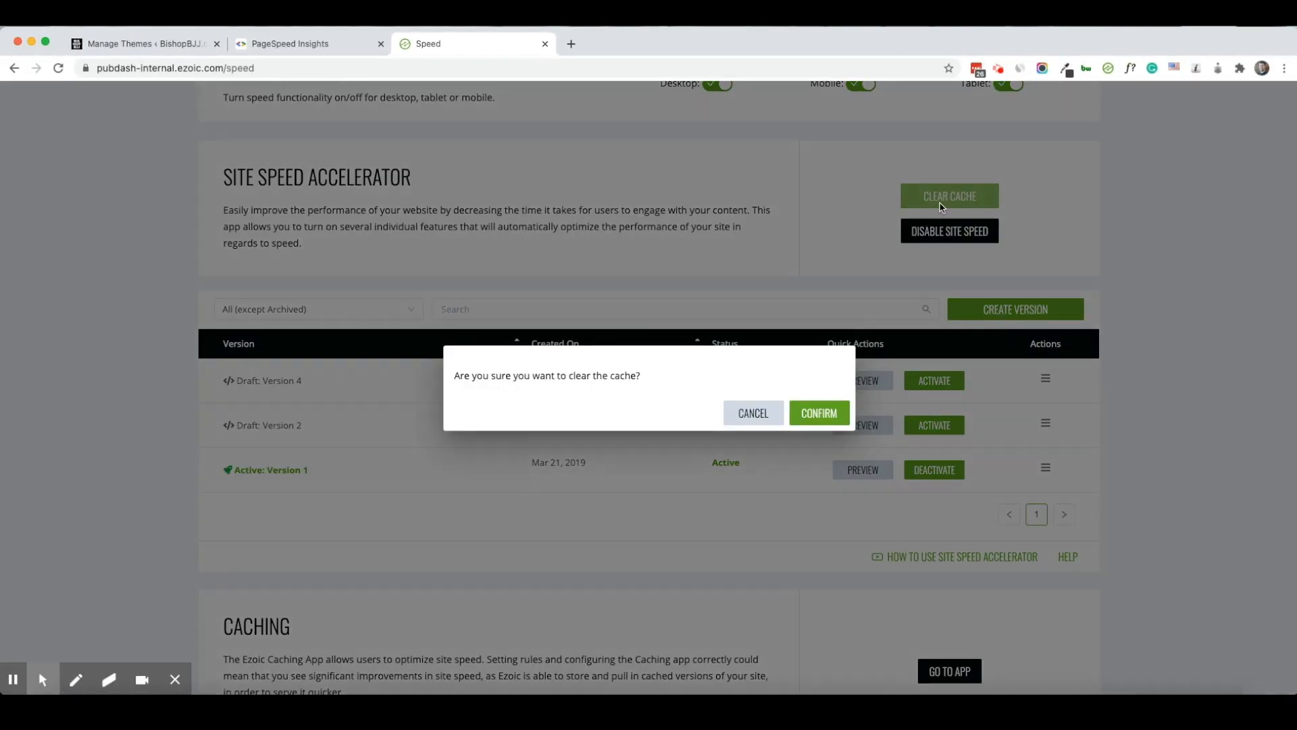
Step: Confirm clearing the cache and preview Draft Version 2 of the homepage
left_click(819, 413)
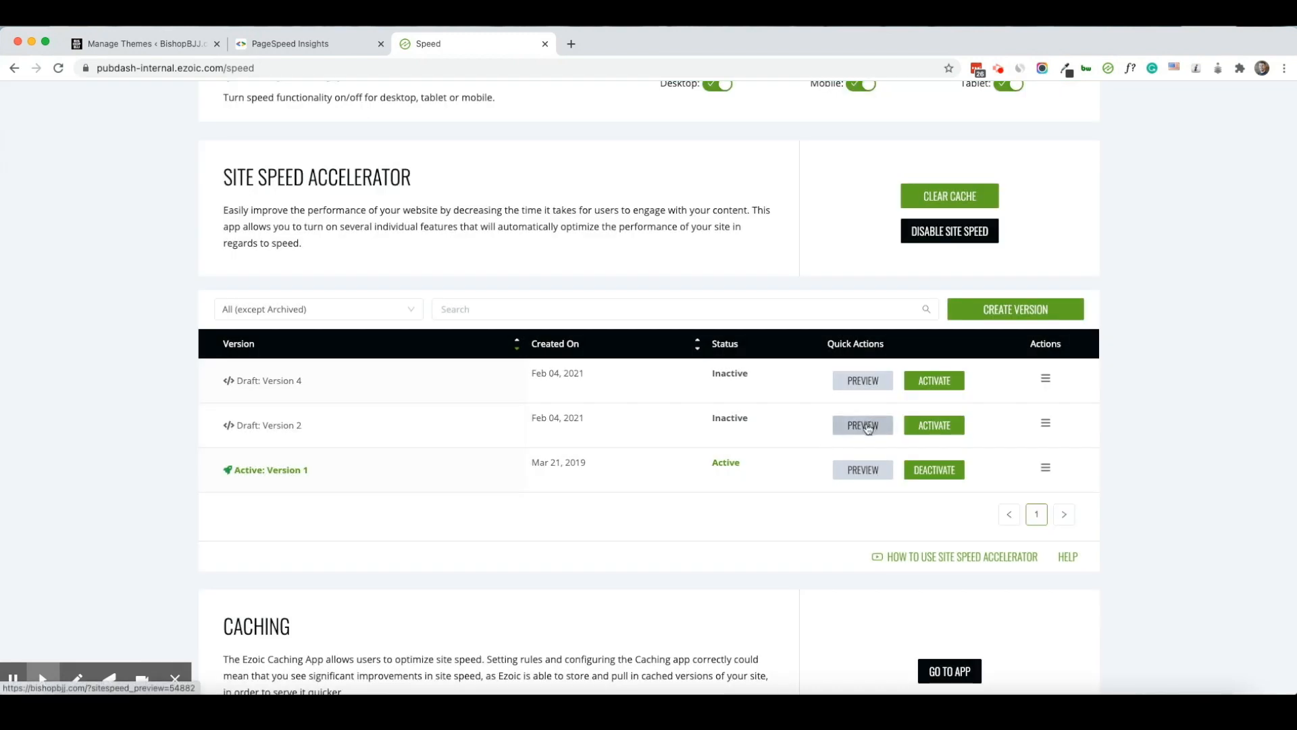
left_click(863, 425)
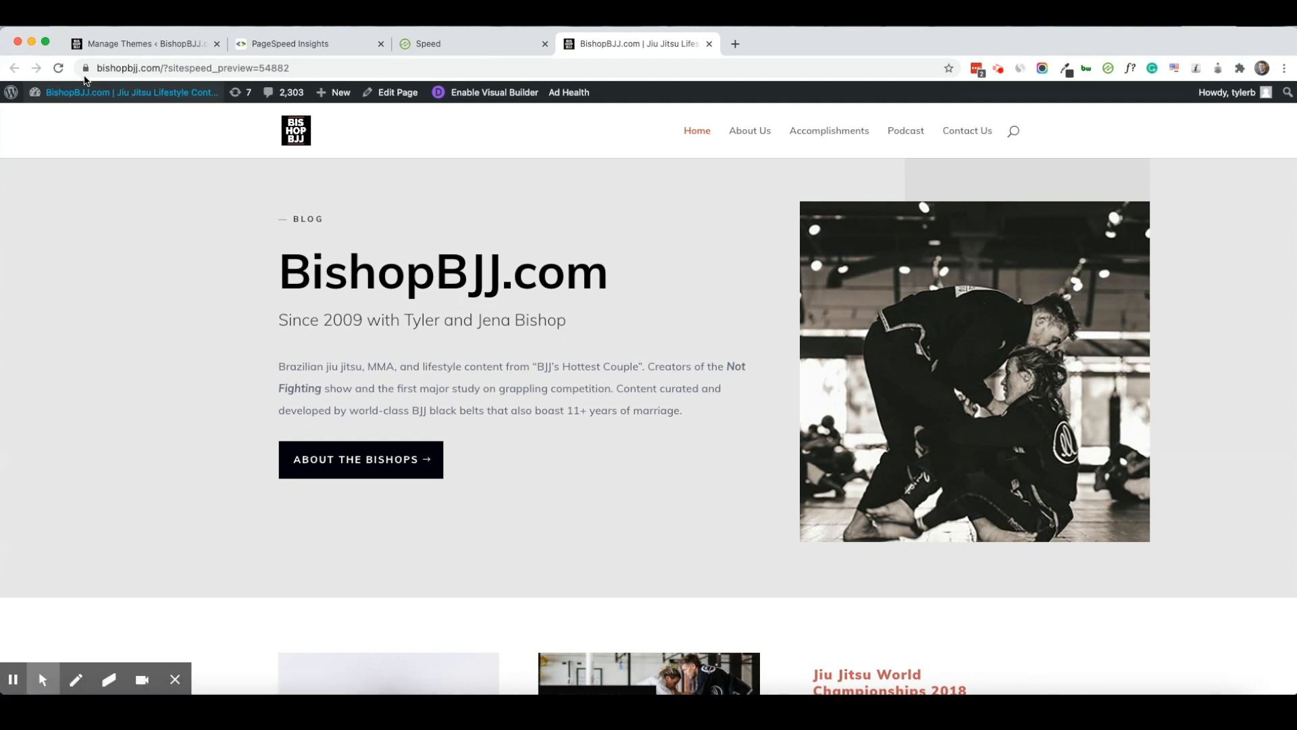
mouse_move(1023, 133)
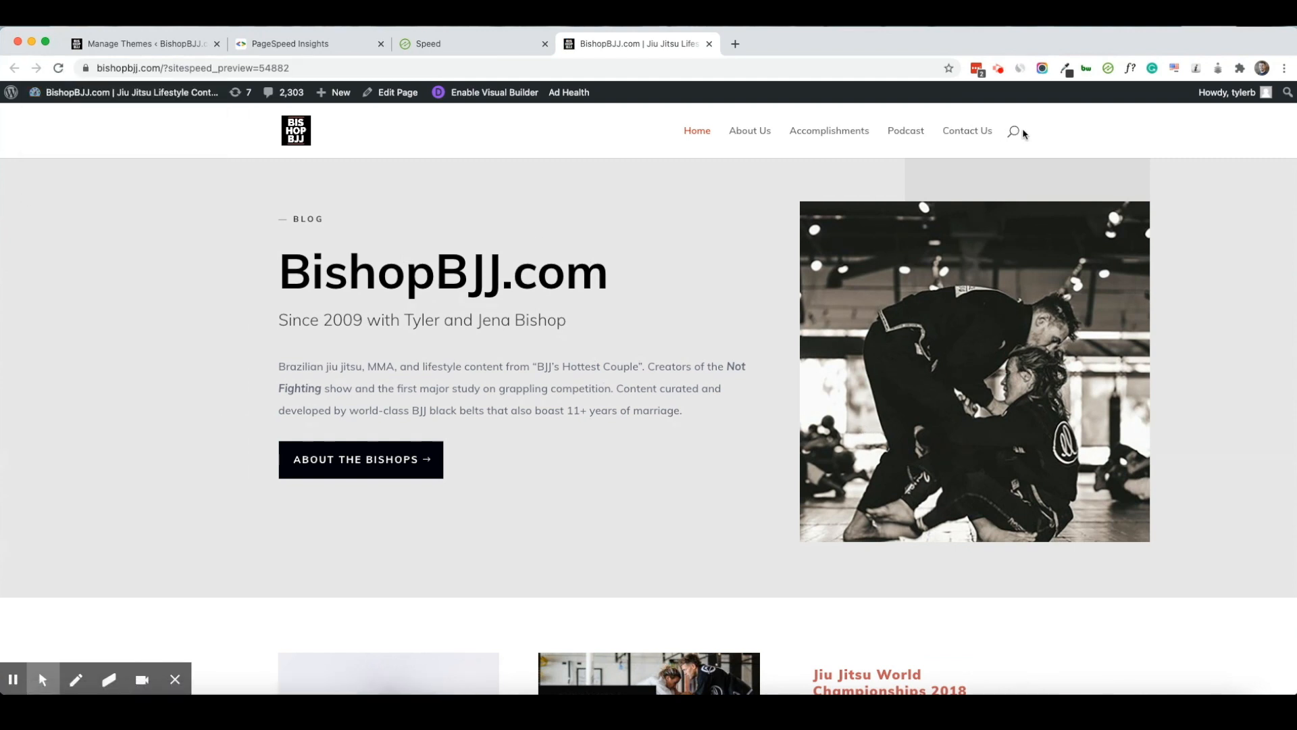
mouse_move(486, 133)
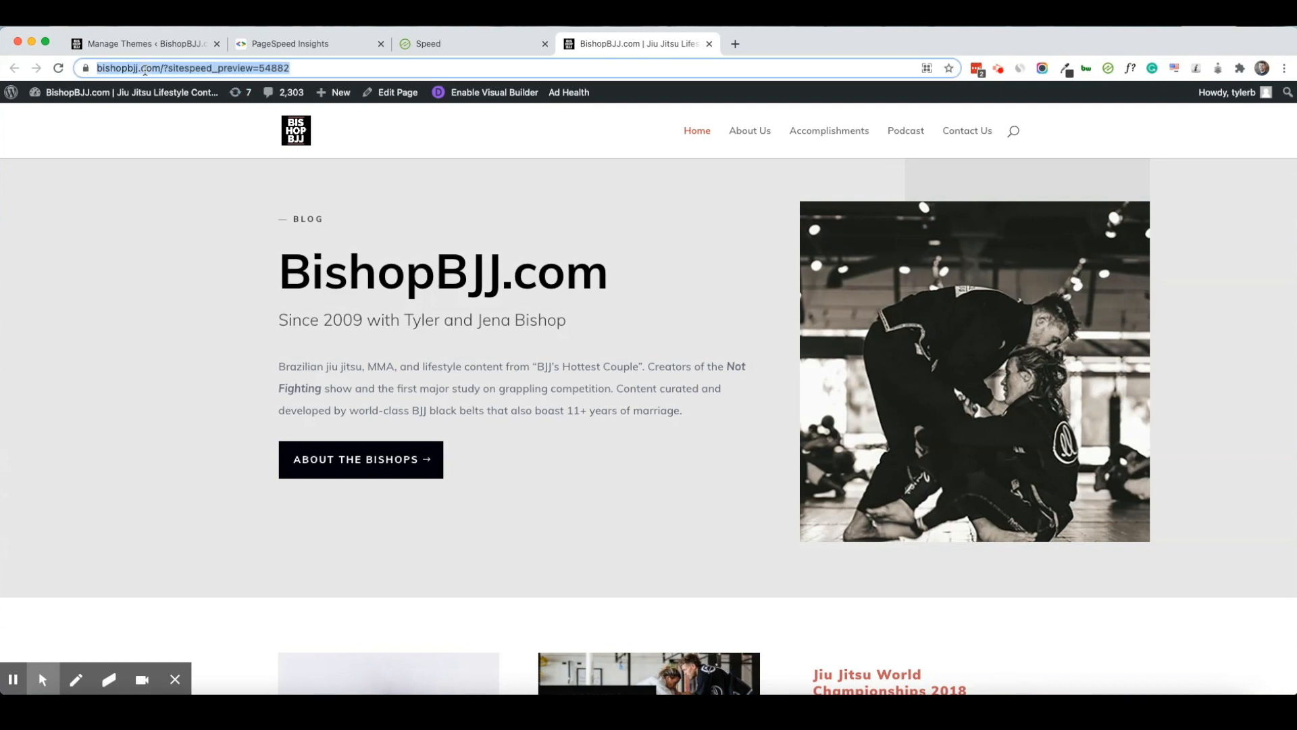
Step: Load the Version 2 preview URL in incognito, close DevTools, and view the page source
key("F12")
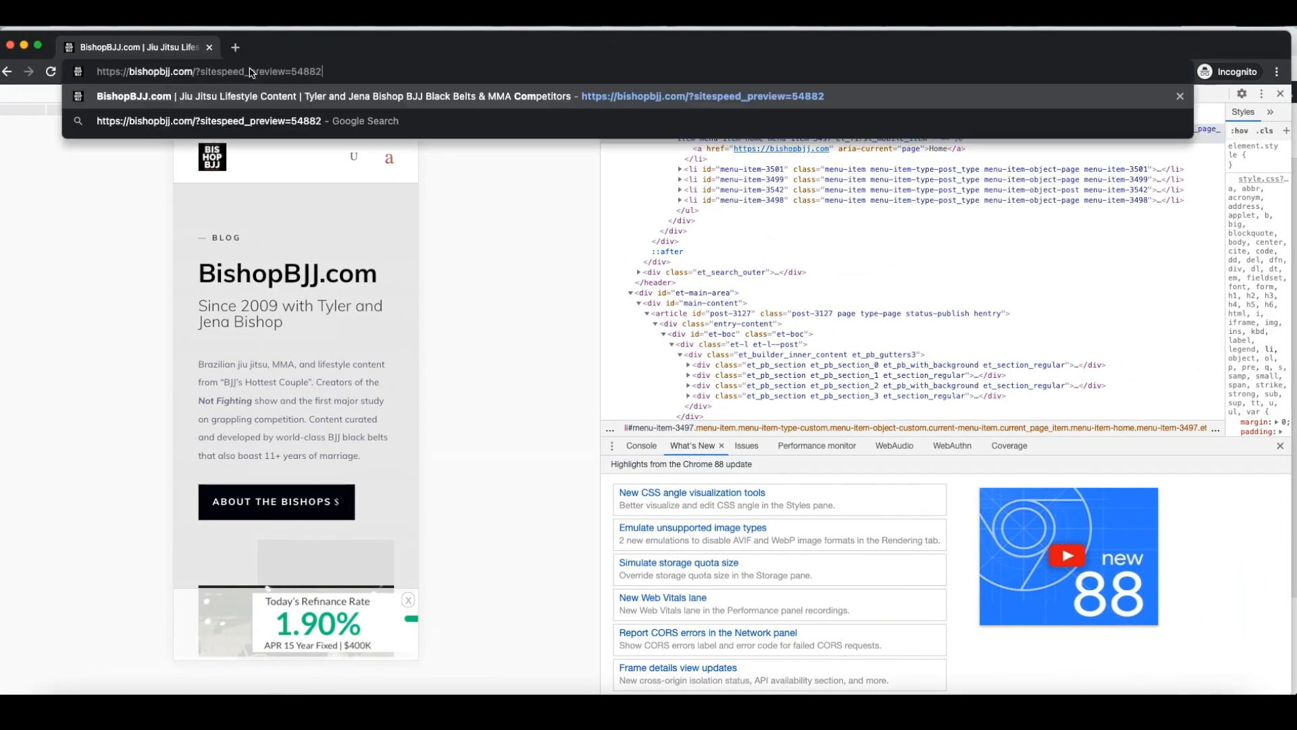
key("Enter")
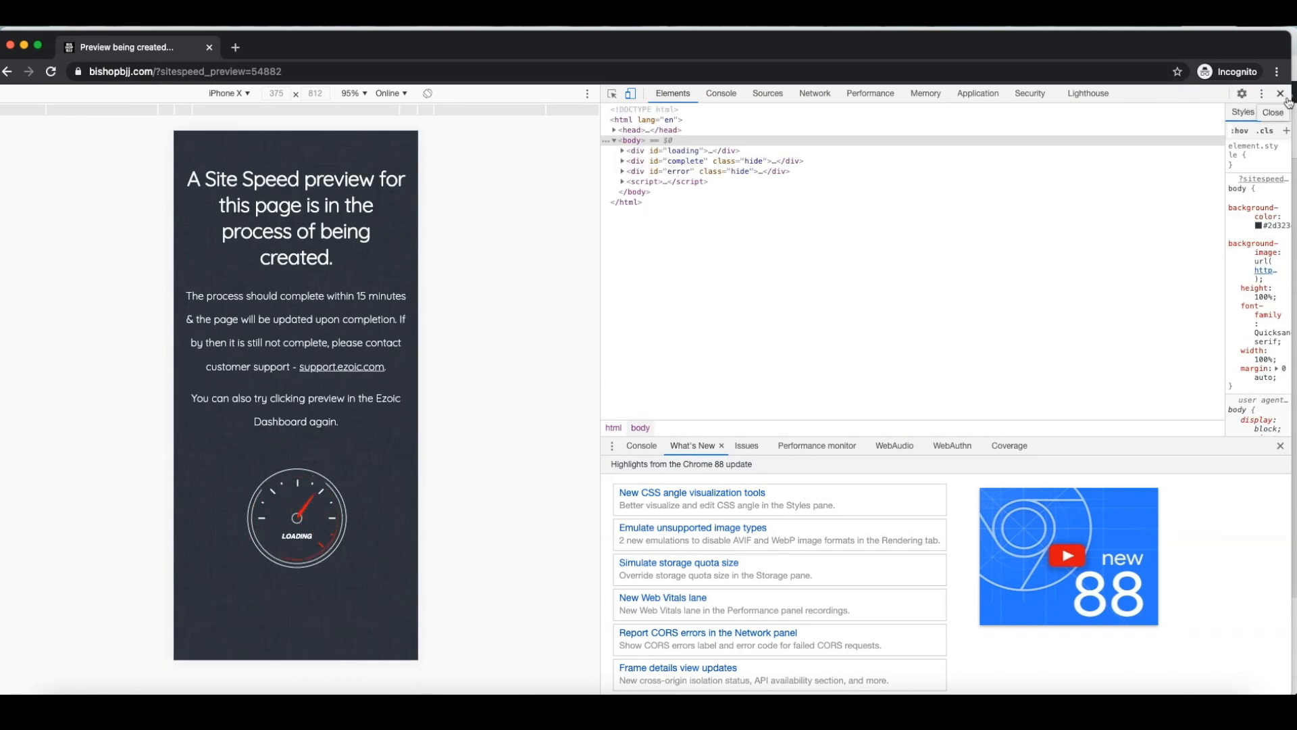
left_click(1280, 94)
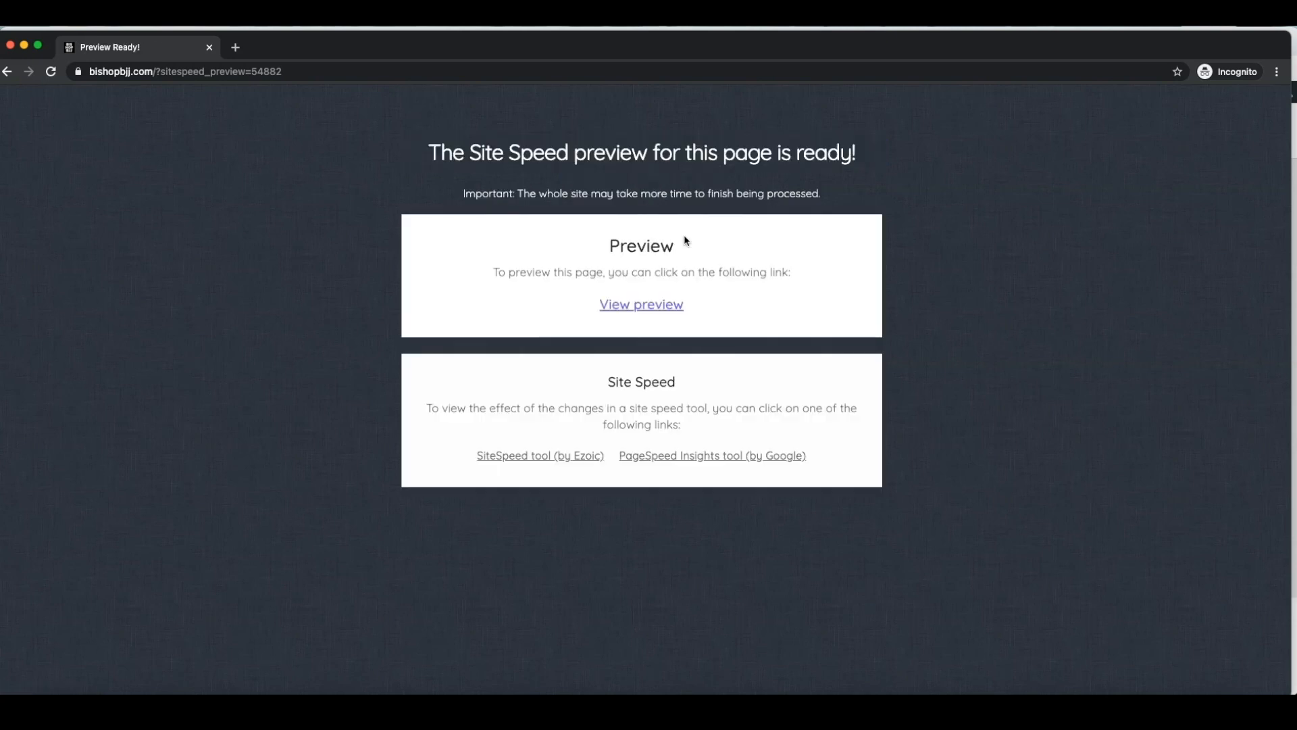
mouse_move(633, 308)
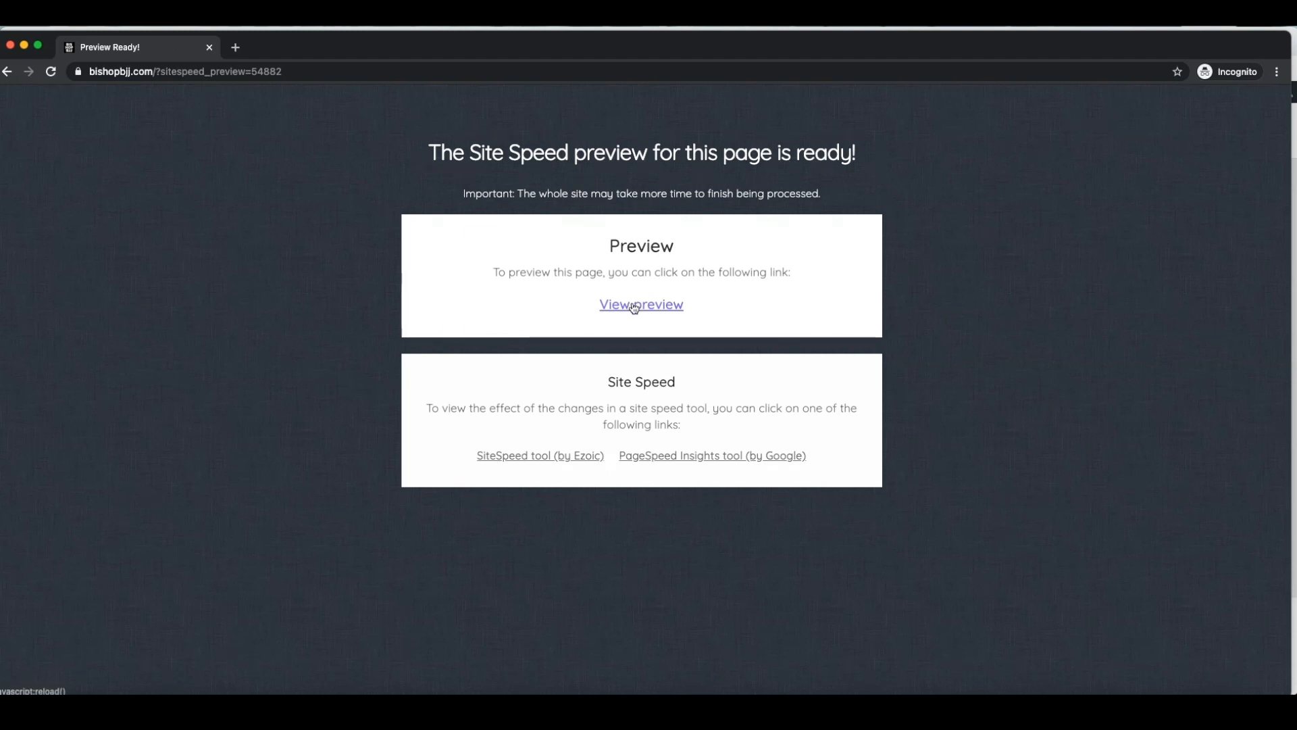
left_click(641, 304)
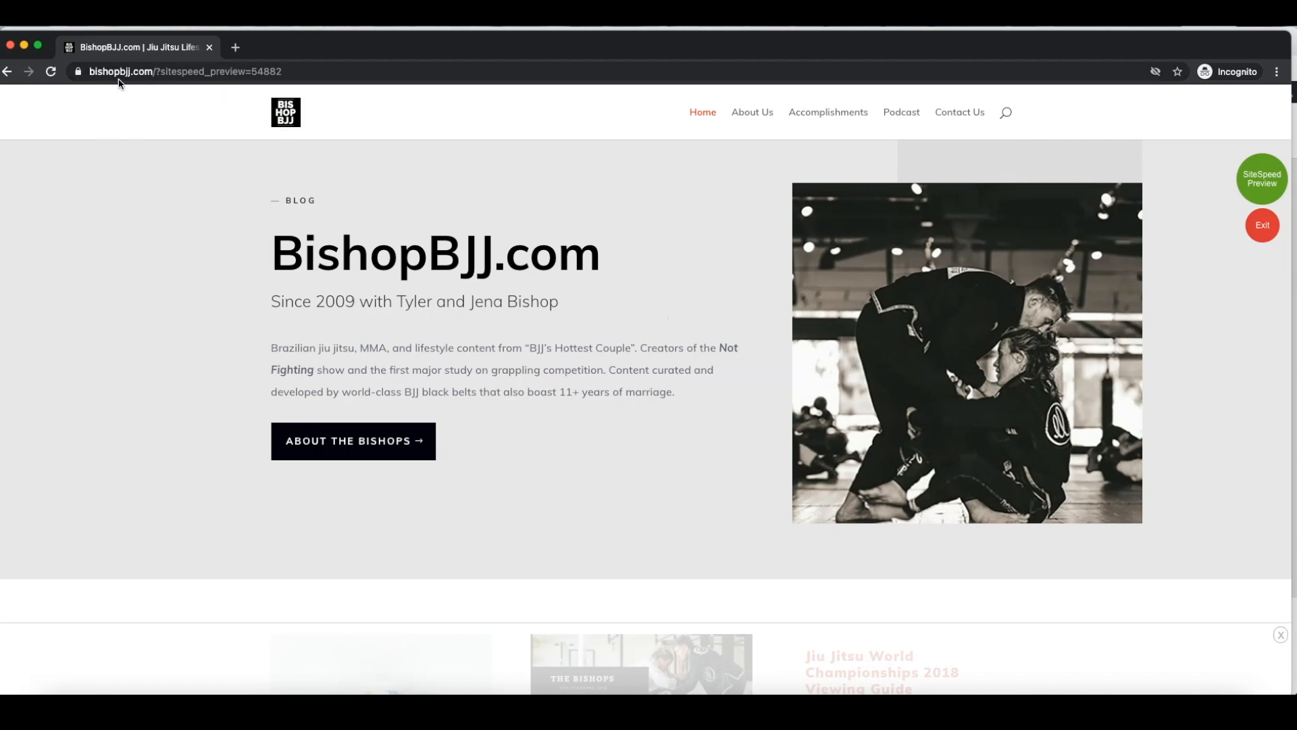
mouse_move(711, 178)
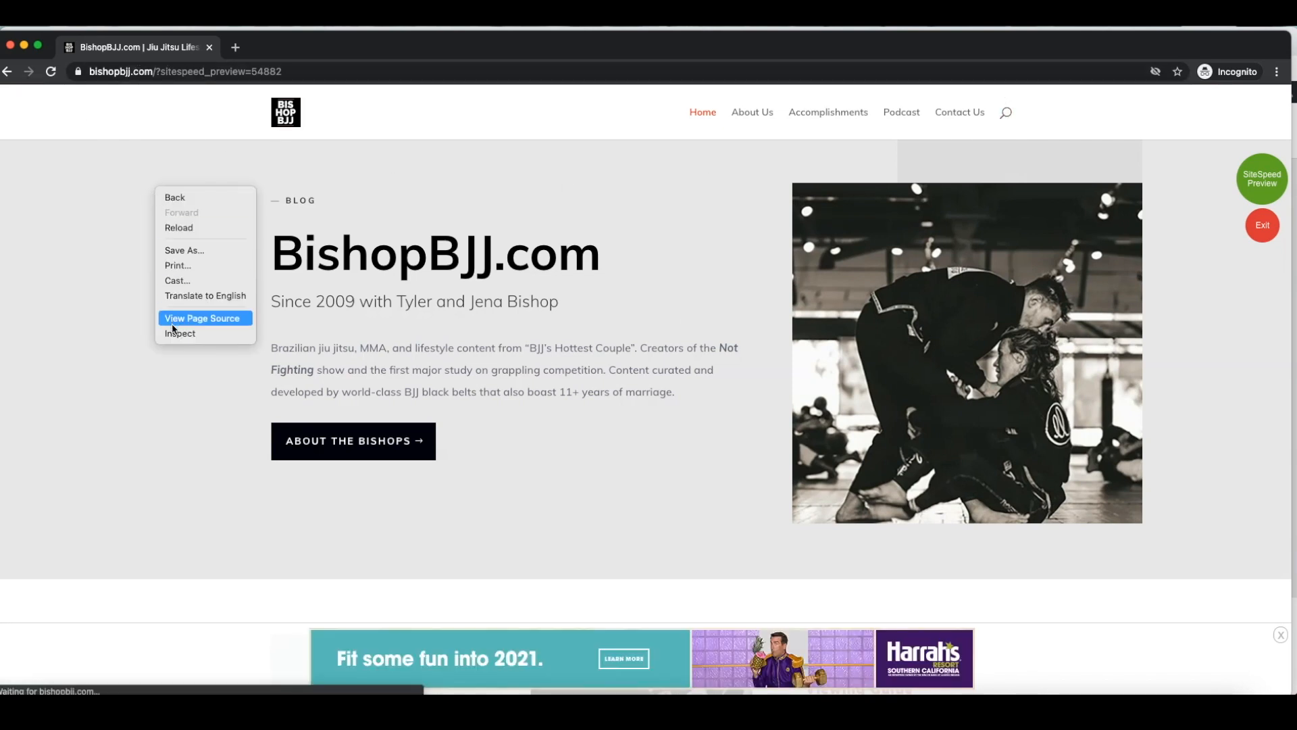
left_click(180, 333)
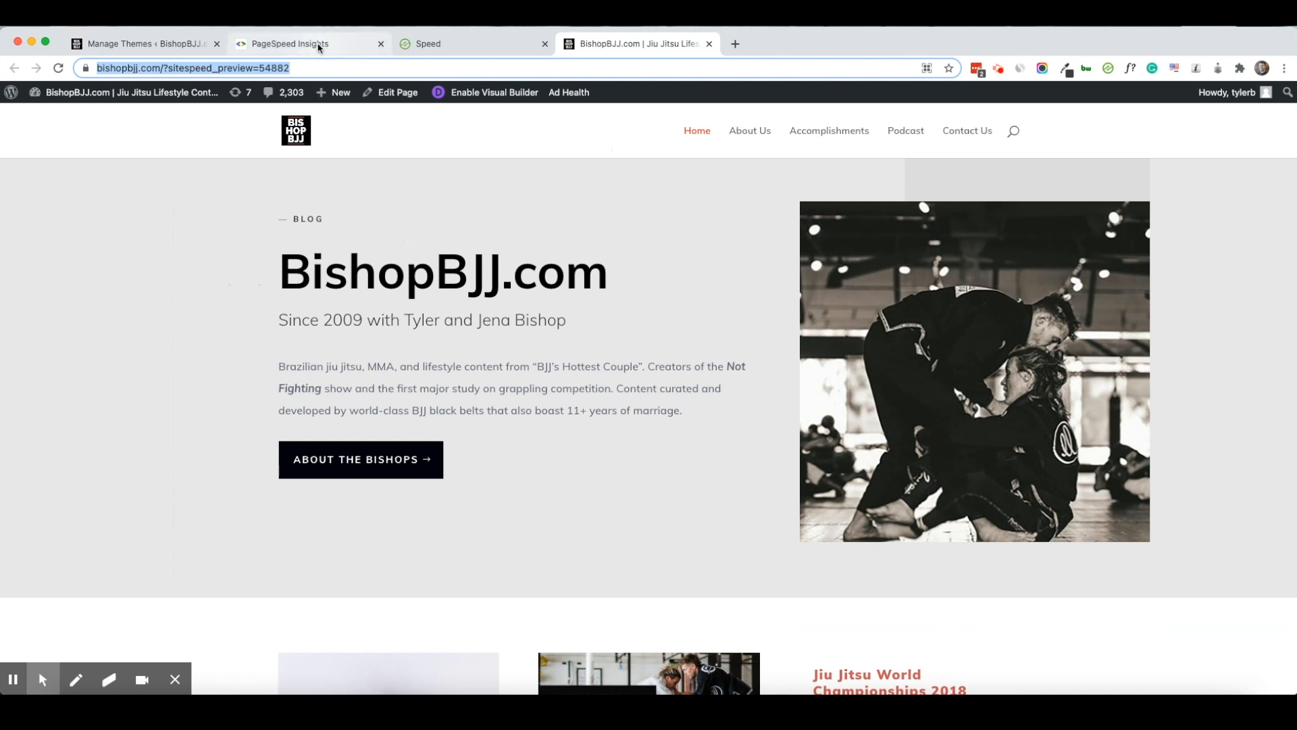
left_click(295, 44)
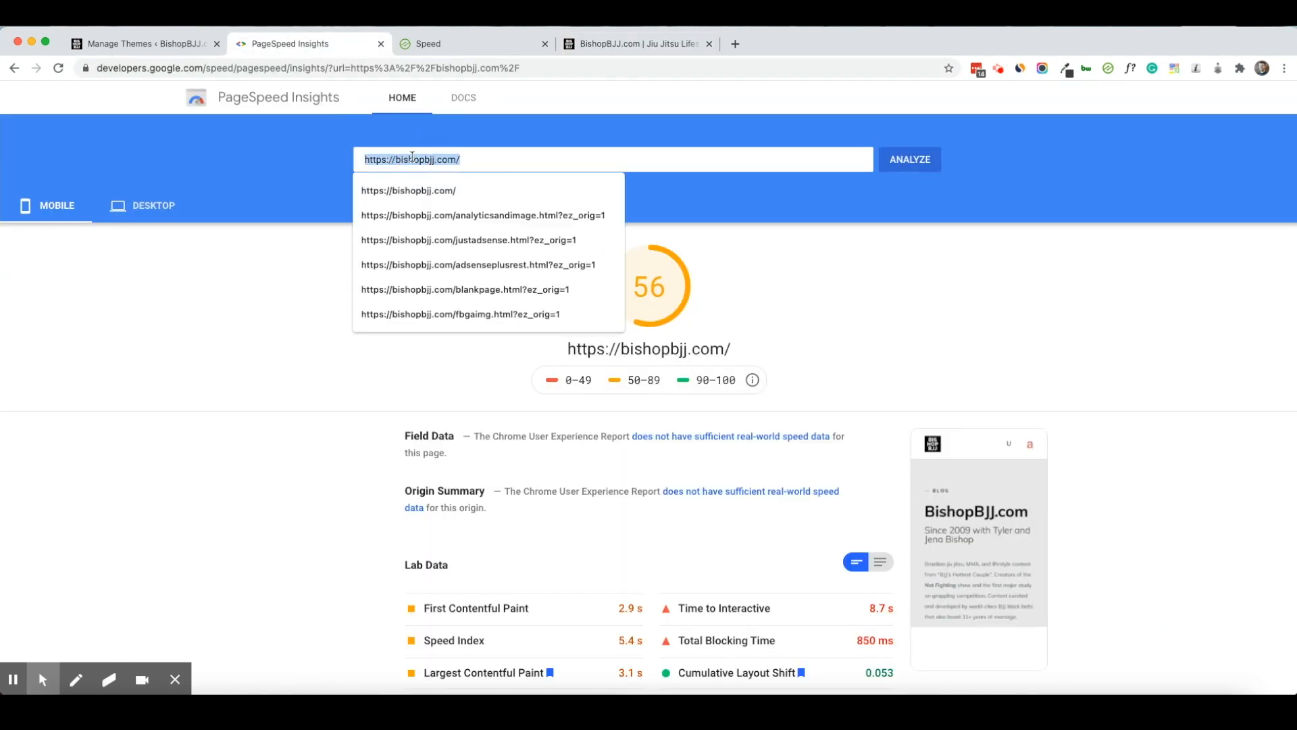
left_click(909, 158)
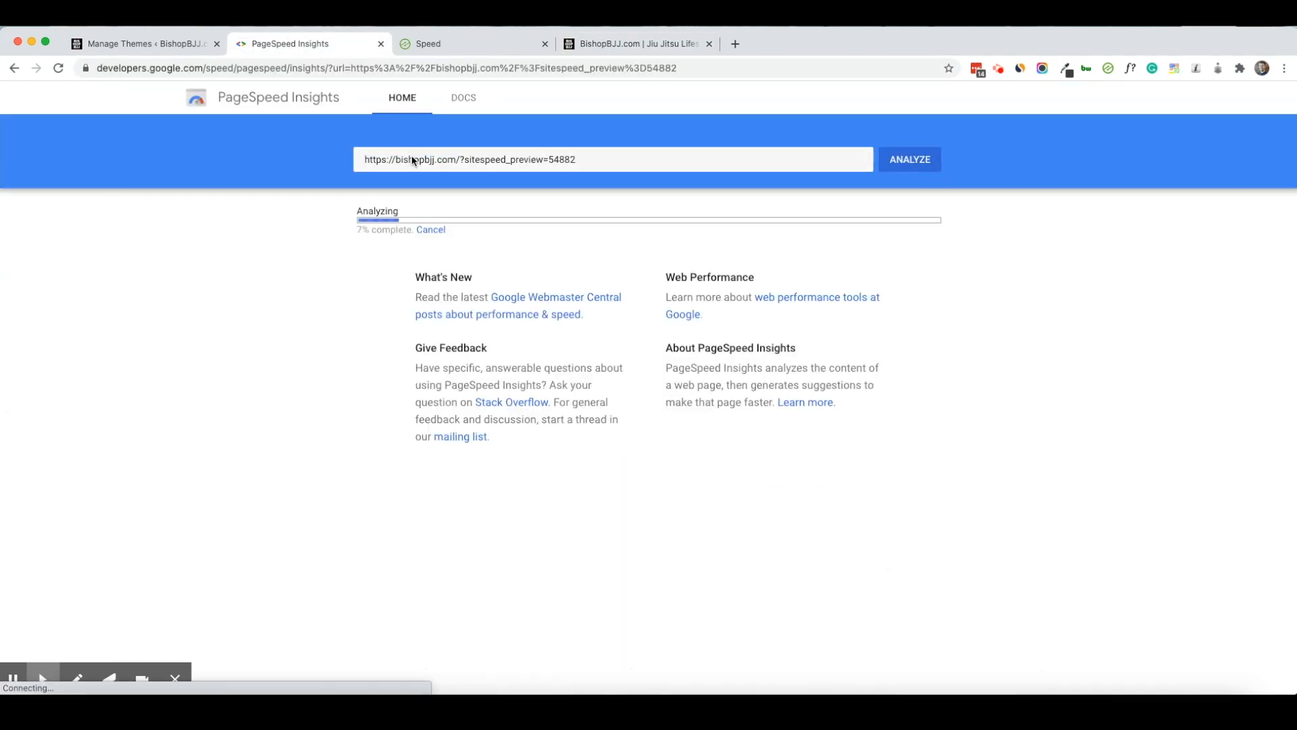